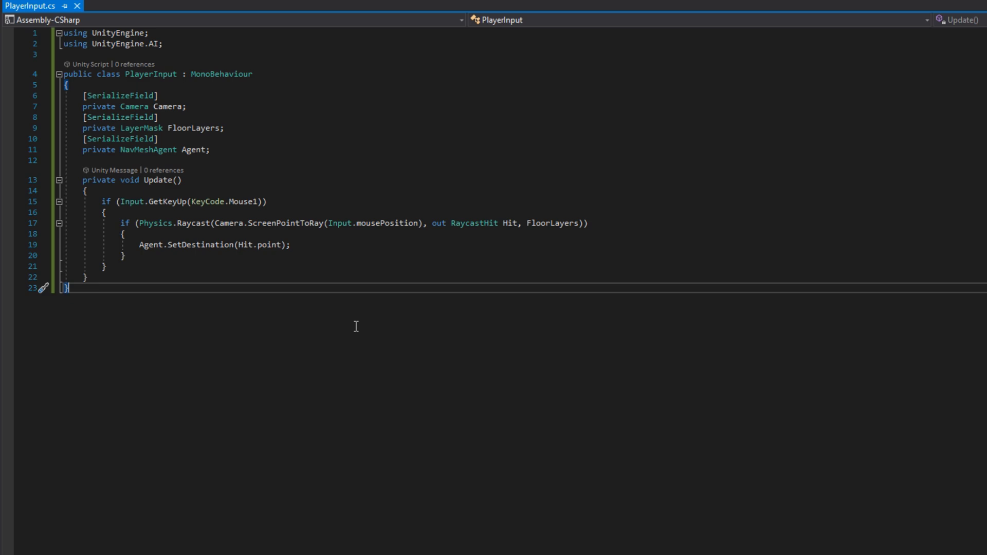
# Switch from PlayerInput.cs to the new AIManager.cs script
pyautogui.click(31, 6)
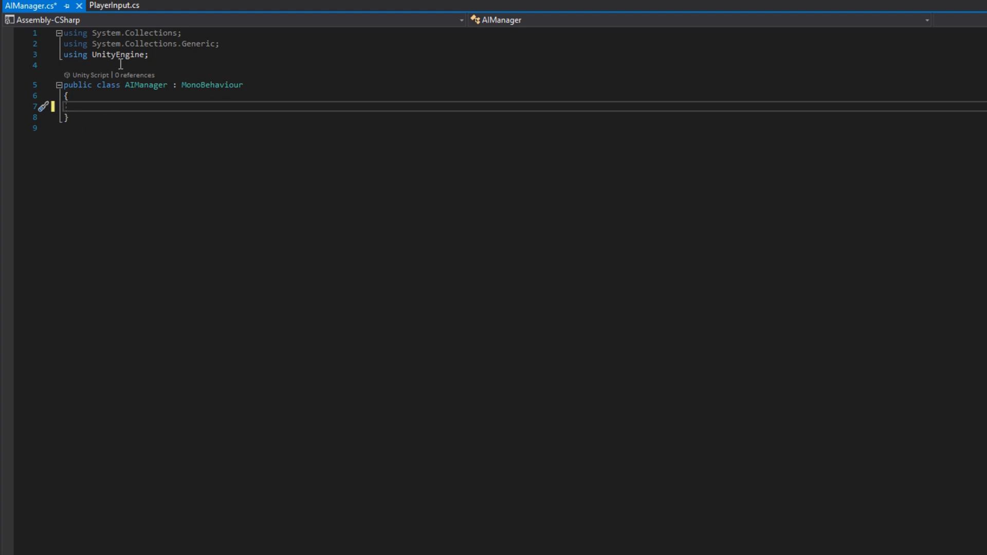
# Add a [DefaultExecutionOrder(0)] attribute above the AIManager class and skim the script lifecycle docs
pyautogui.write('[DefaultExecutionOrder]')
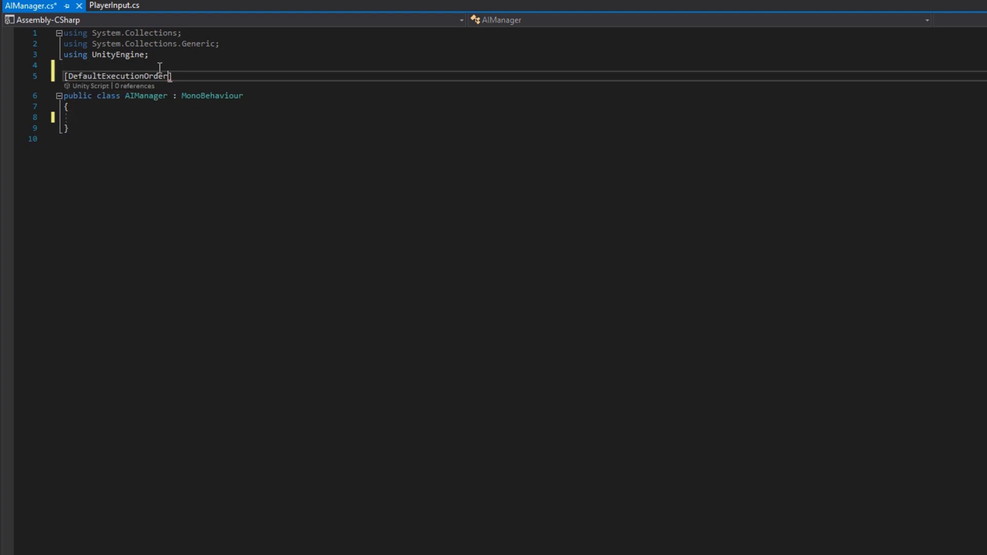
pyautogui.write('(0)')
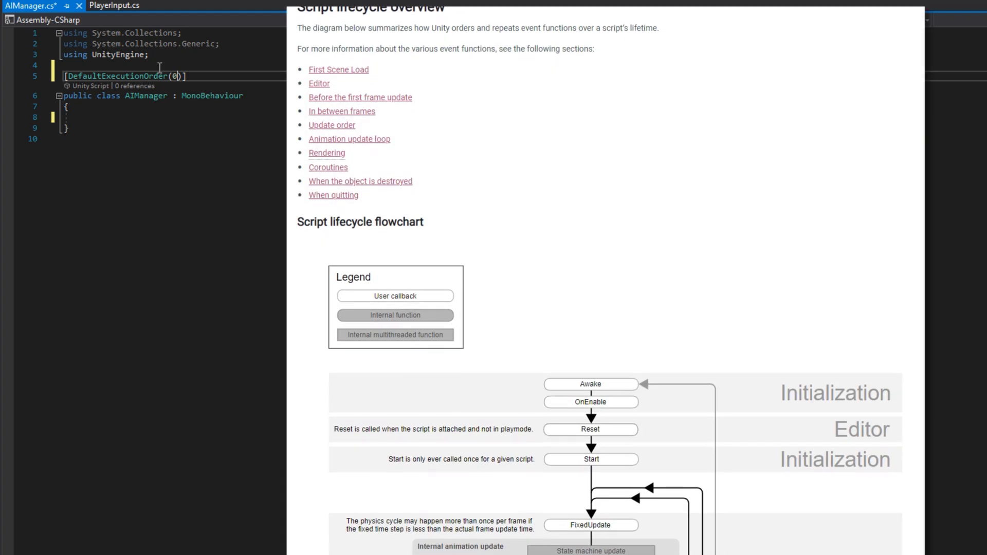
pyautogui.scroll(-3)
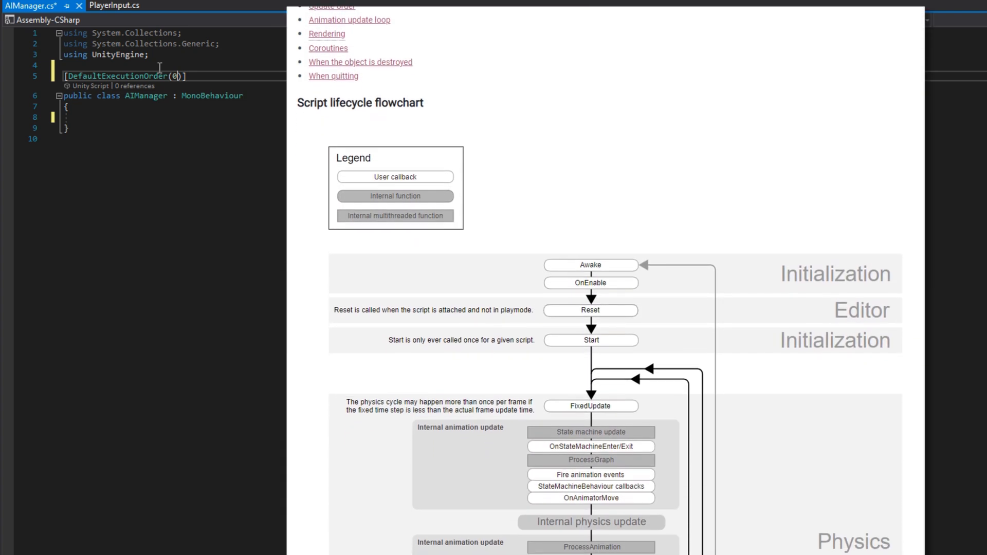
pyautogui.scroll(-3)
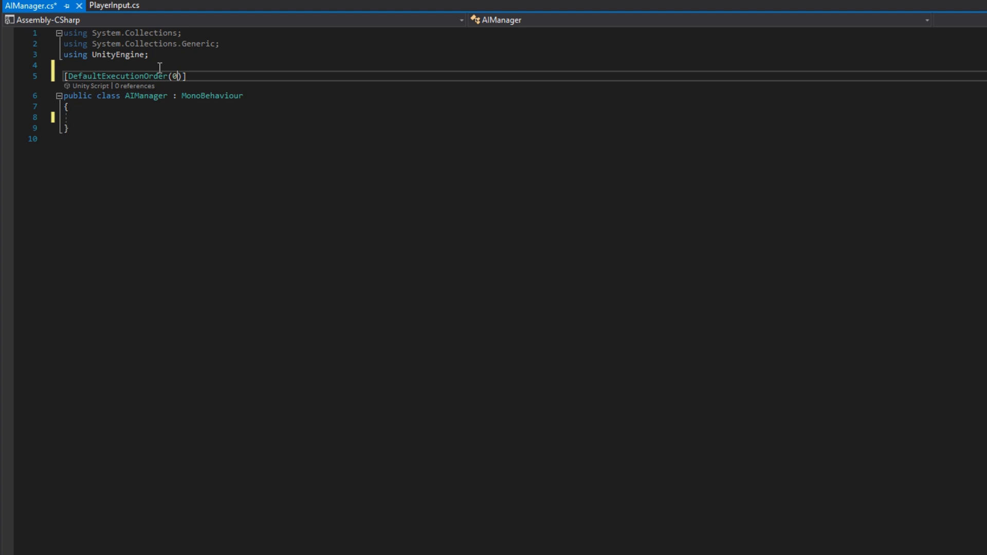
# Declare the static _instance field, the Instance property and a public Transform Target
pyautogui.write('private static AIManager _instance;')
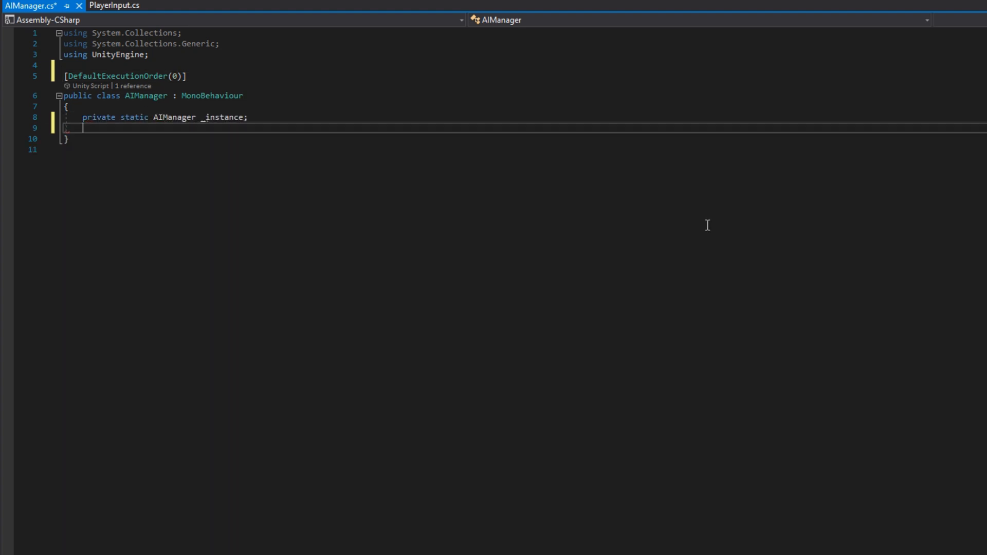
pyautogui.write('public static AIManager Instance')
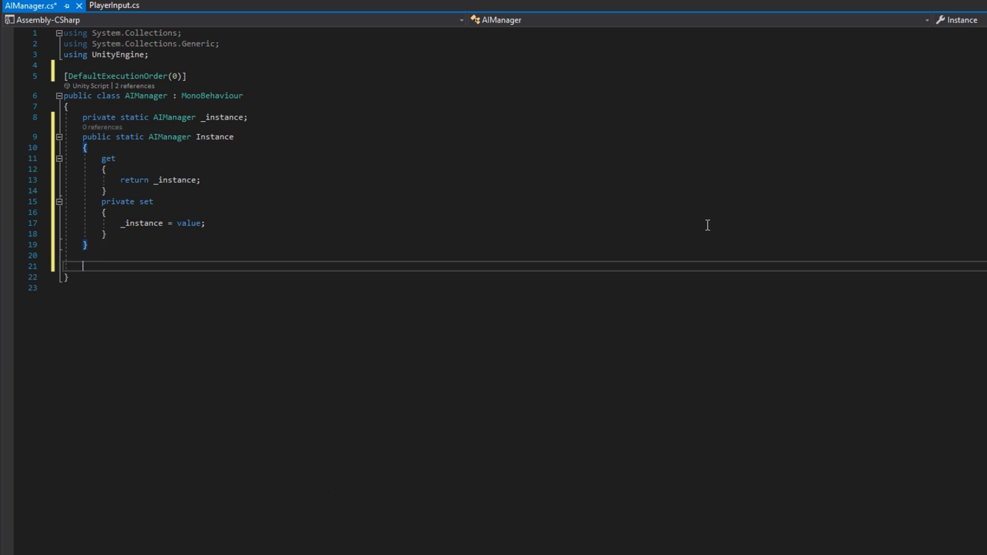
pyautogui.write('public Transform Target;')
pyautogui.write('public float Radi')
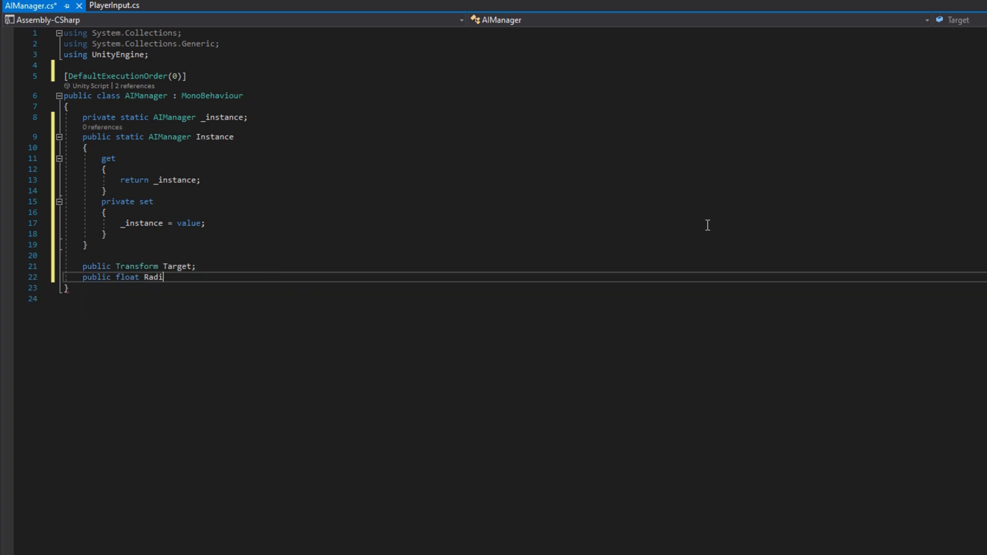
# Add RadiusAroundTarget = 0.5f, the List<AIUnit> Units field and an empty private Awake method
pyautogui.write('usAroundTarget = 0')
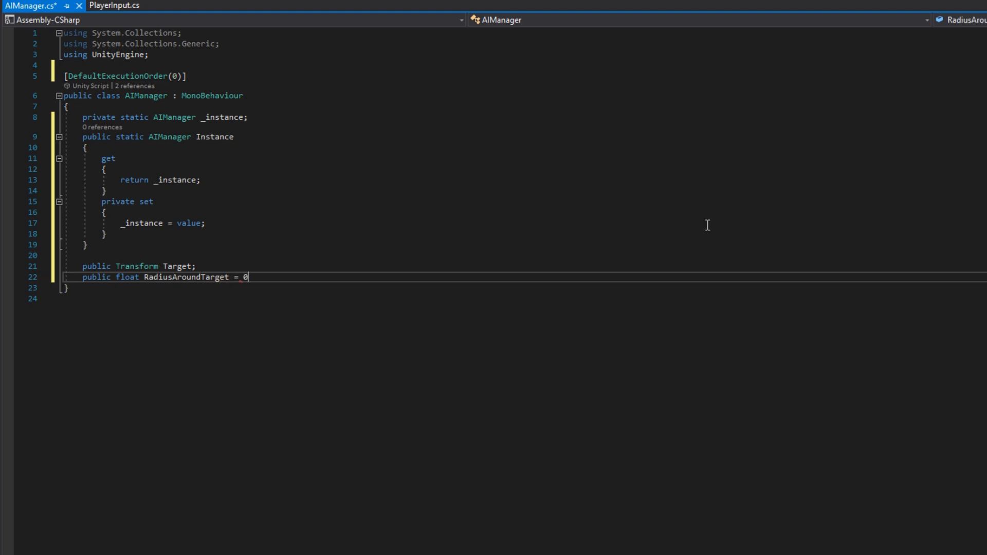
pyautogui.write('.5f;')
pyautogui.write('public List<AIUnit> Units = new List<AIUnit>();')
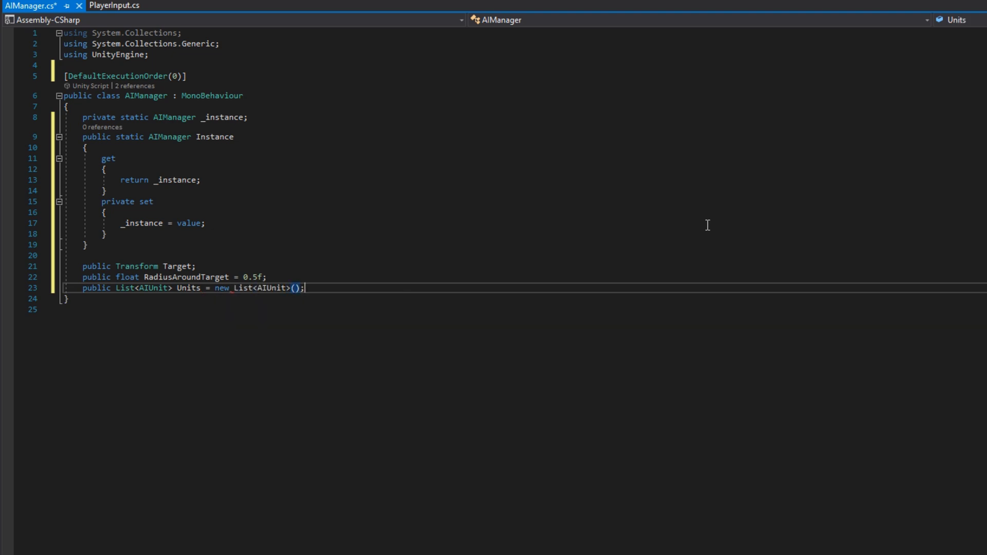
pyautogui.press('enter')
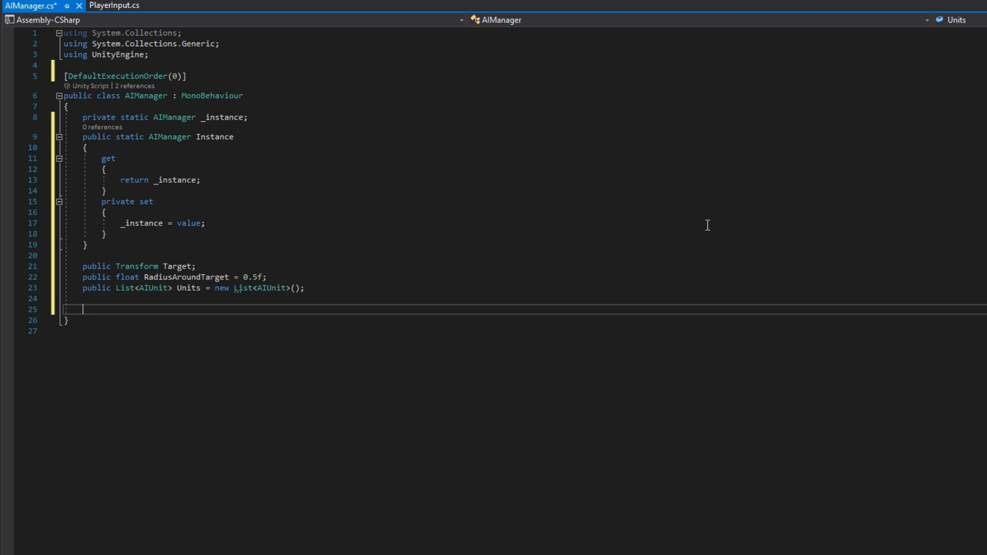
pyautogui.write('private void Awake()')
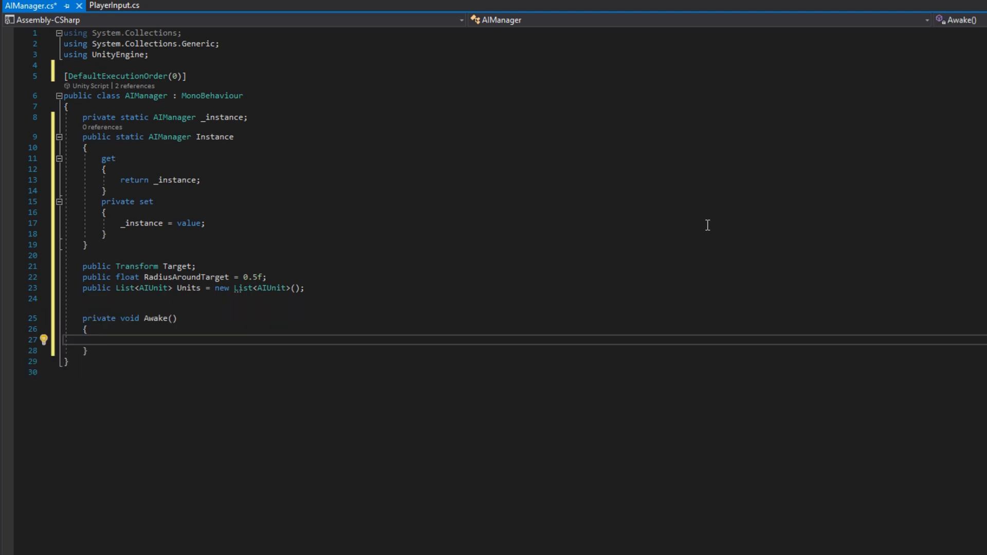
# Make Awake assign Instance when null, otherwise Destroy(gameObject), and begin a new private method
pyautogui.write('if (Instance == null')
pyautogui.write('return;')
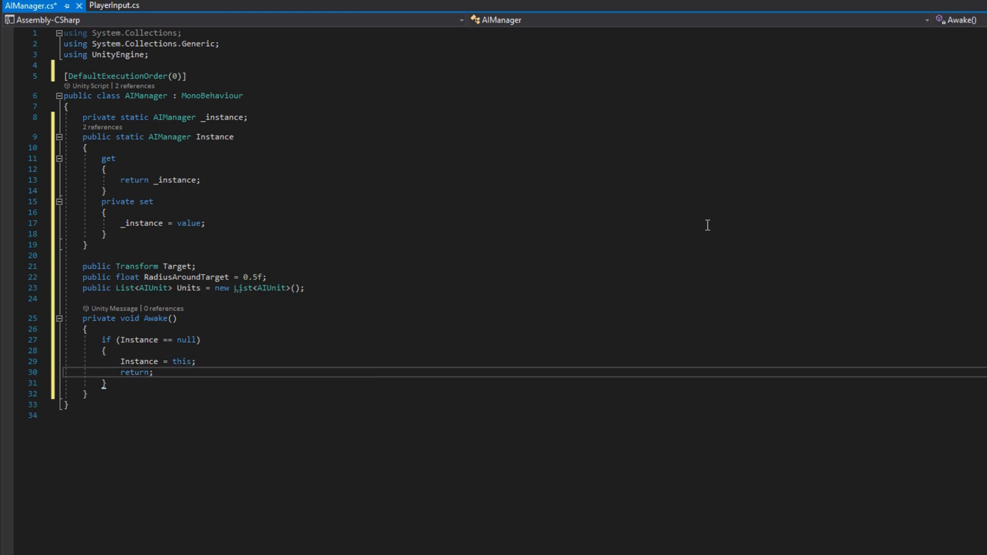
pyautogui.write('Destroy(gameObject);')
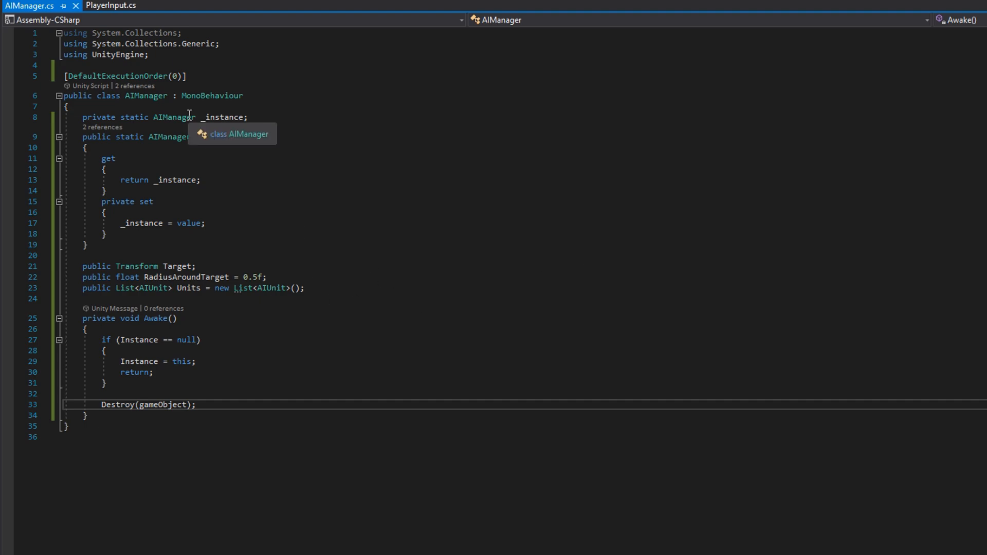
pyautogui.scroll(-3)
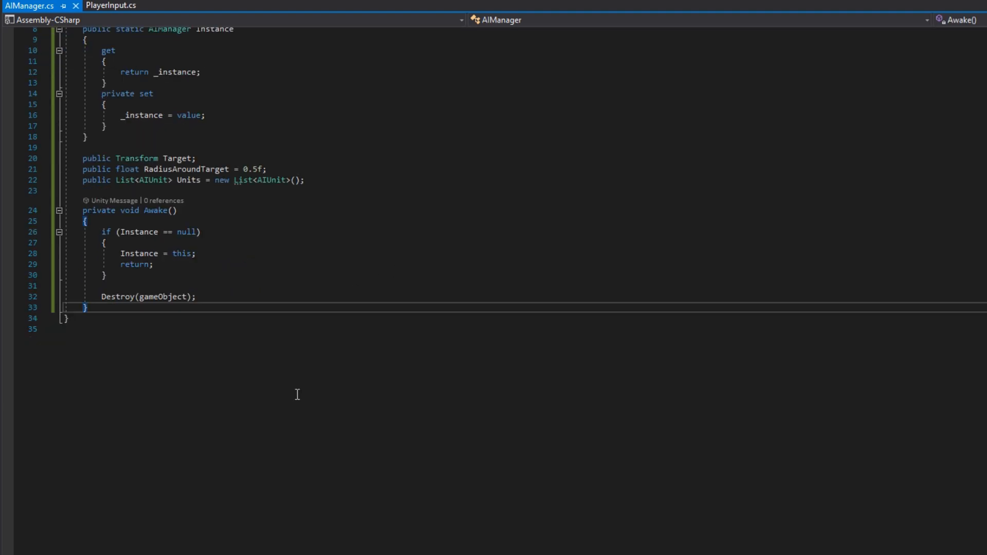
pyautogui.write('private void OnGUI(')
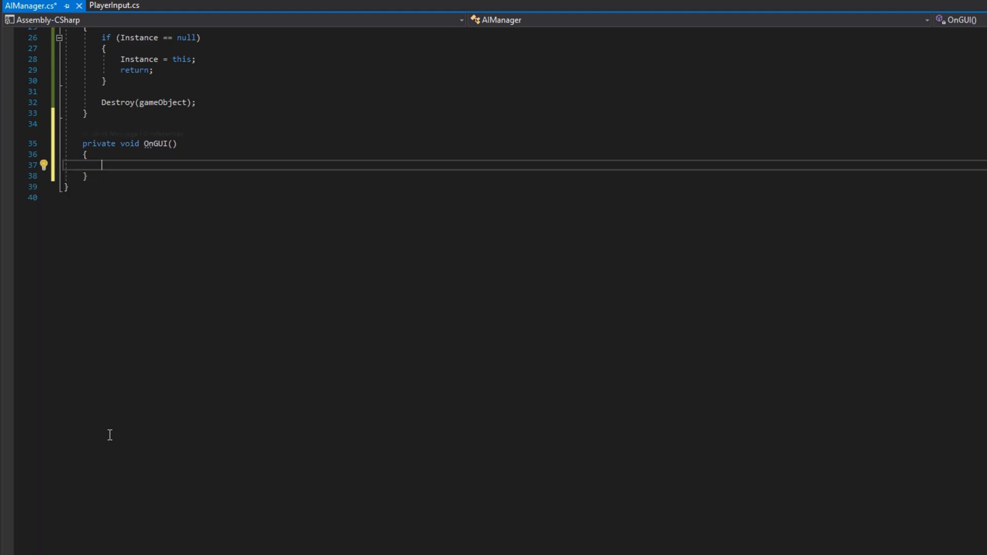
# Draw a GUI.Button at Rect(20, 20, 200, 50) labelled "Move To Target" that calls MakeAgentsCircleTarget()
pyautogui.write('if (GUI.Button(new Rect')
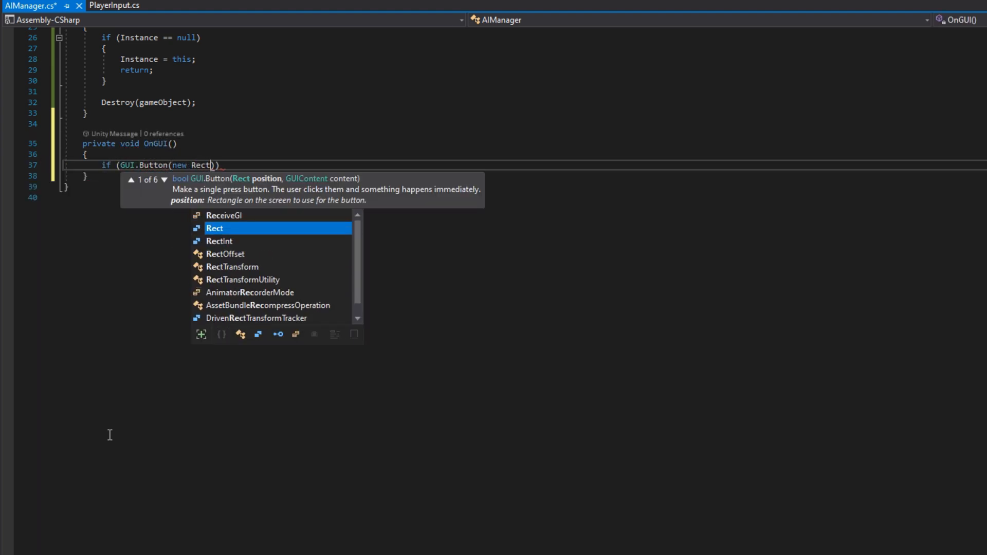
pyautogui.write('(20, 20, 200, 50')
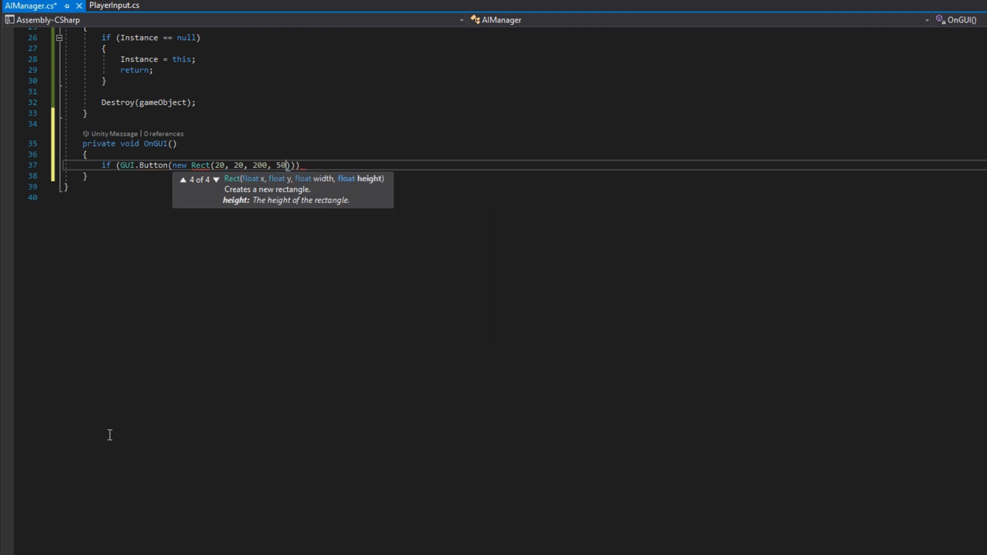
pyautogui.write(', "Move "')
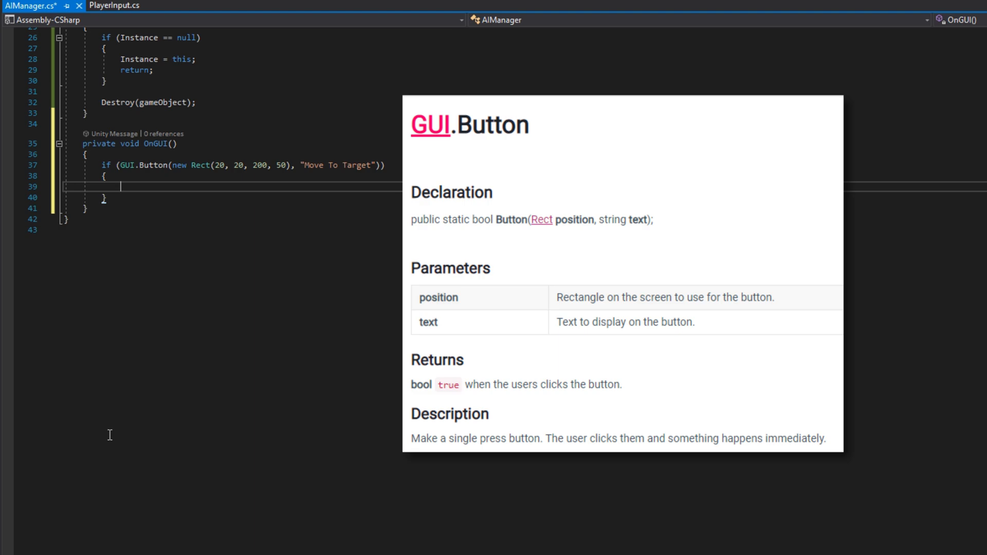
pyautogui.write('Make')
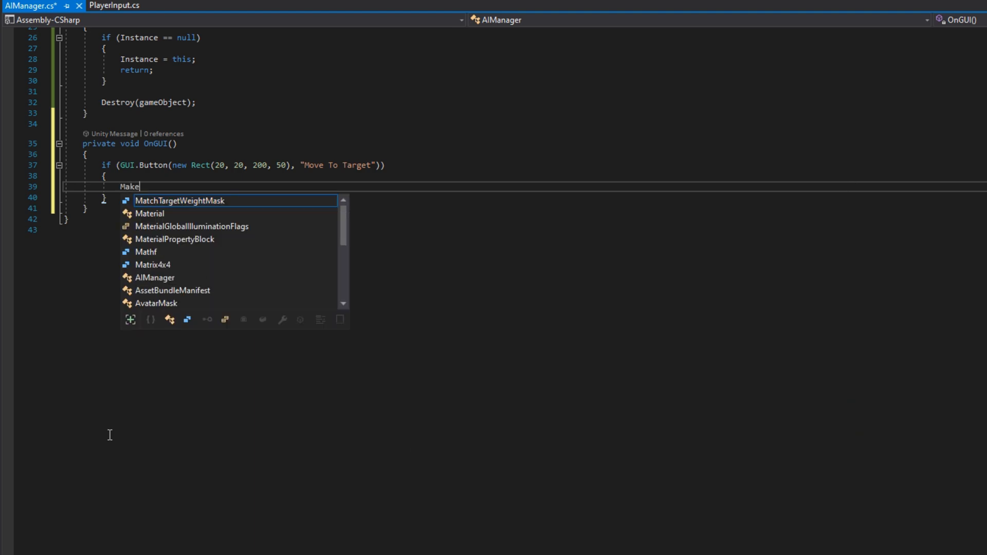
pyautogui.write('AgentsCircleTar')
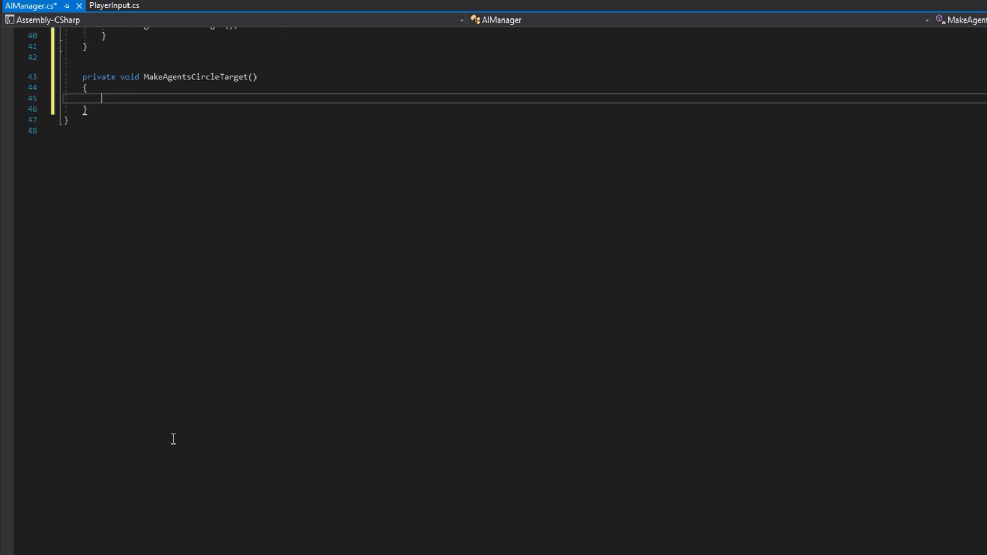
# Loop for i < Units.Count calling Units[i].MoveTo(new Vector3(...))
pyautogui.write('for(int i = 0; i')
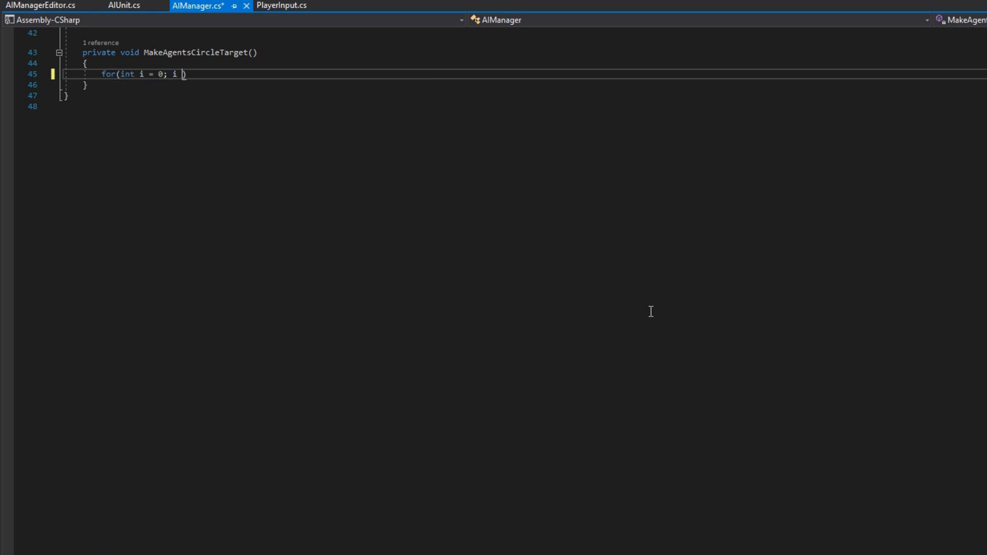
pyautogui.write('< Units.Count; i++')
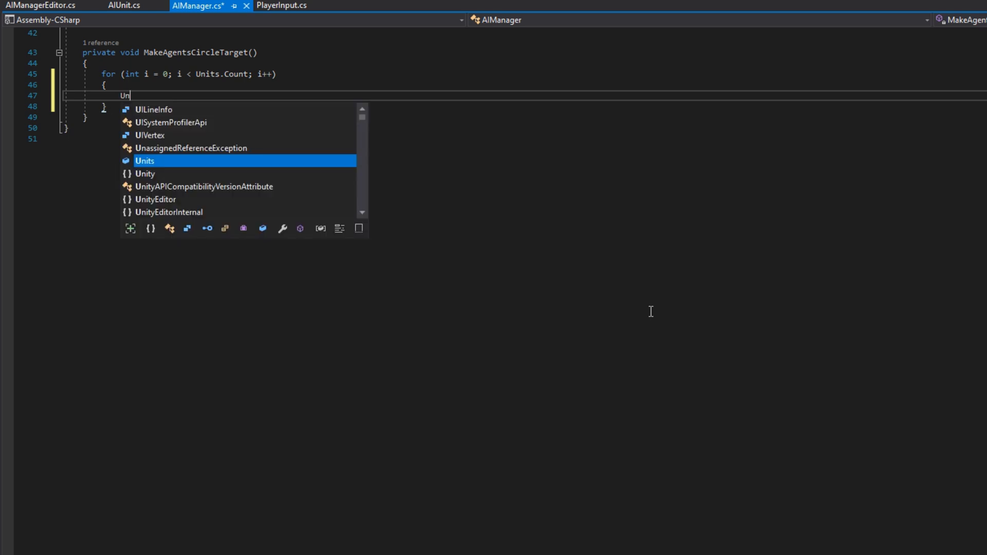
pyautogui.write('Units[i].MoveTo(new')
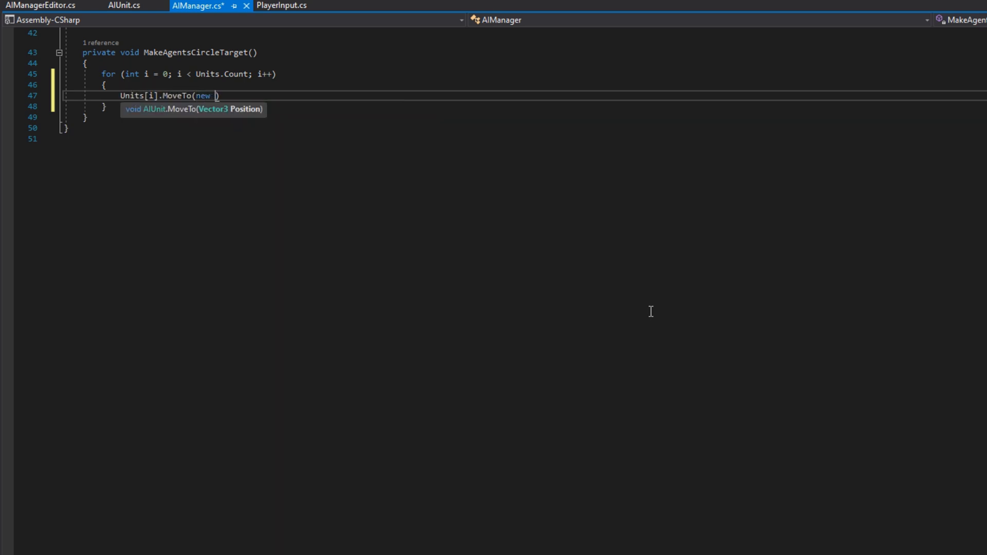
pyautogui.write('Vector3(')
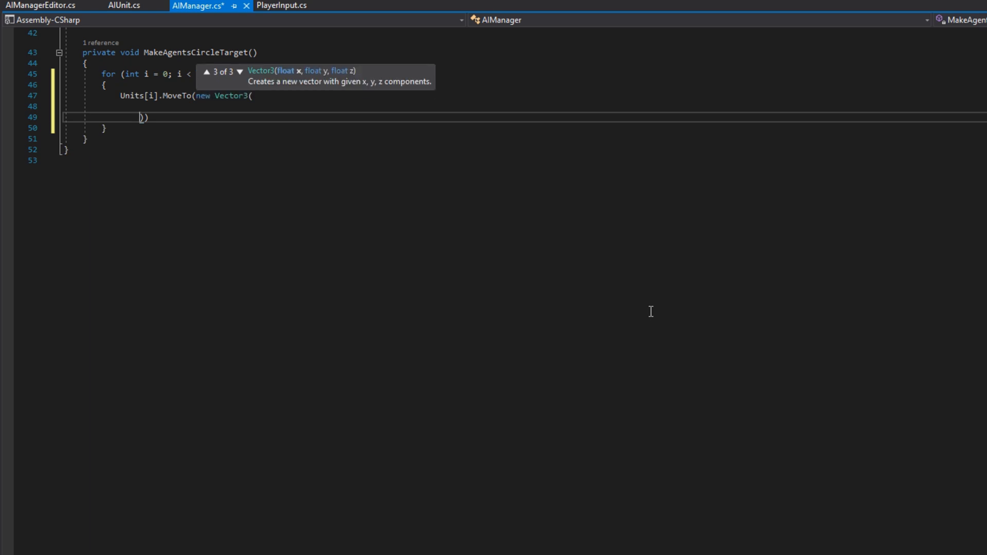
# Set x to Target.position.x + RadiusAroundTarget * Mathf.Cos(2 * PI * i / Units.Count)
pyautogui.write('Target.position.x')
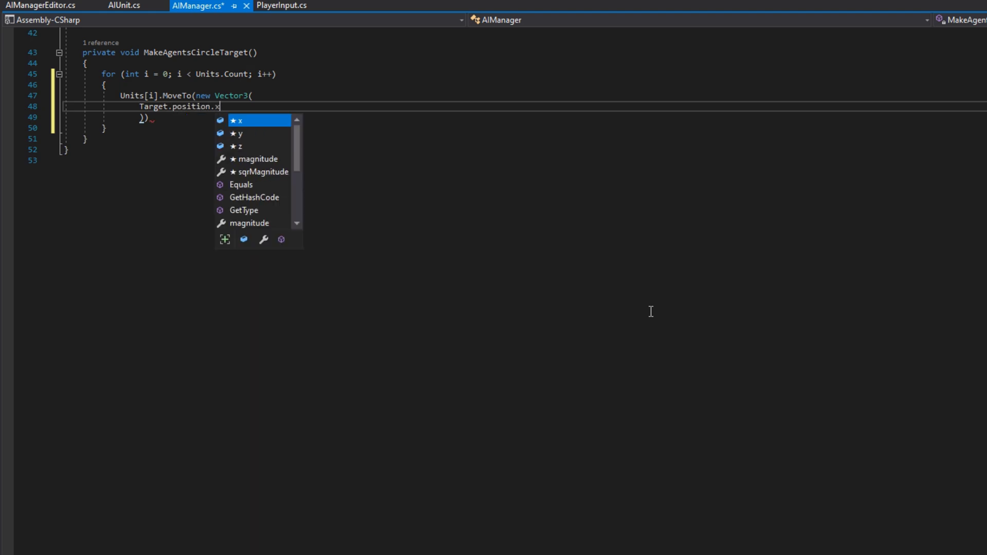
pyautogui.write('+ RadiusAroundTarget * Mathf.cs')
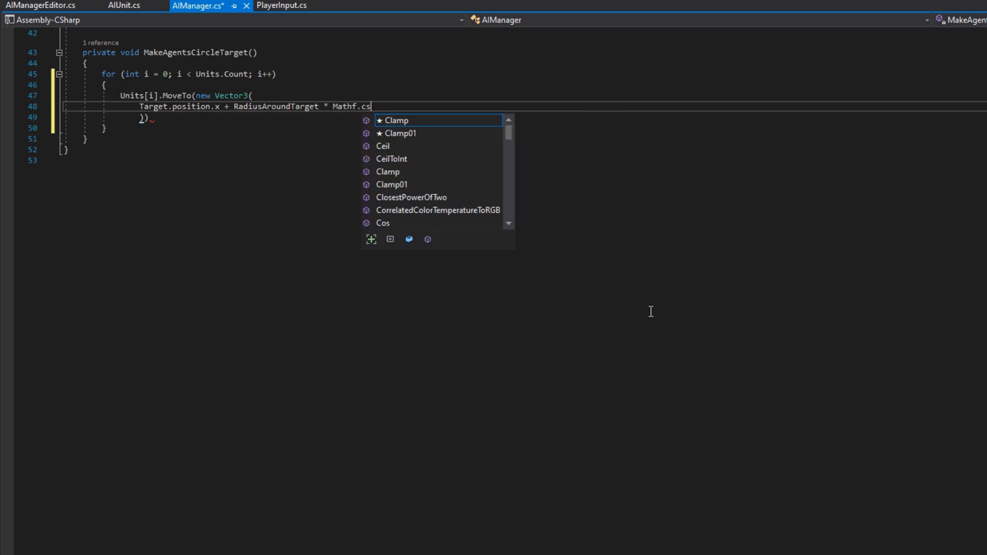
pyautogui.write('.Cos(2 * Mathf.PI')
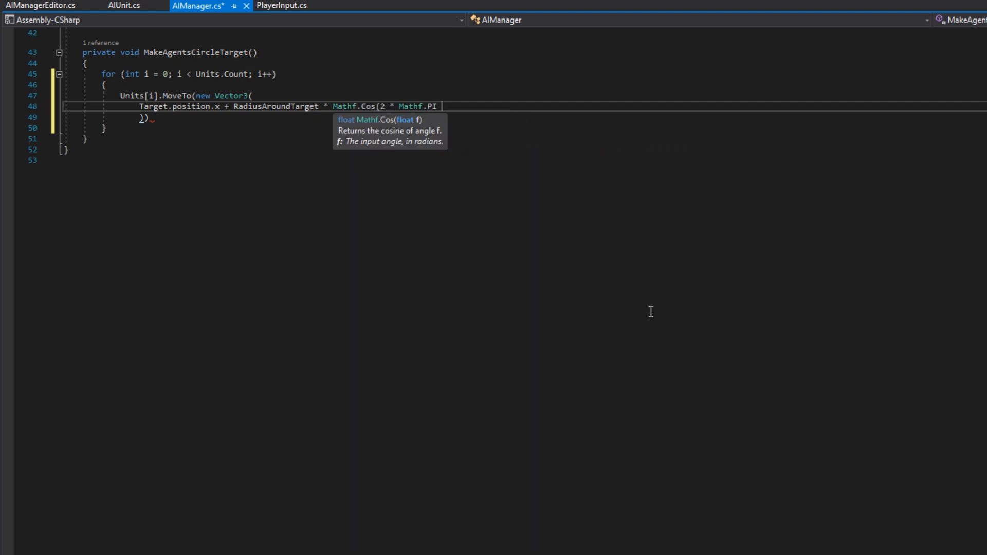
pyautogui.write('* i / Units.Count),')
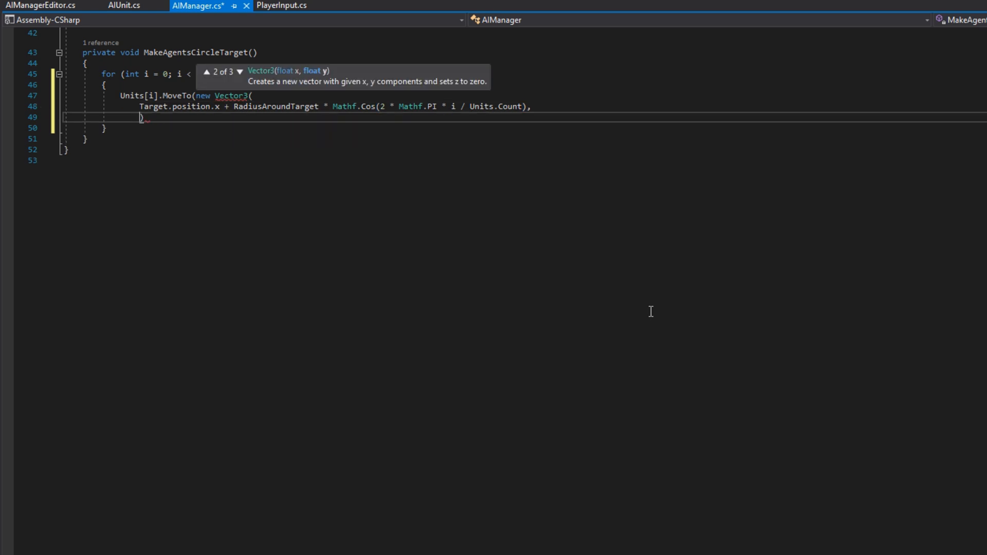
# Use Target.position.y for y and a Mathf.Sin term with i / Units.Count for z
pyautogui.write('Target.position.y,')
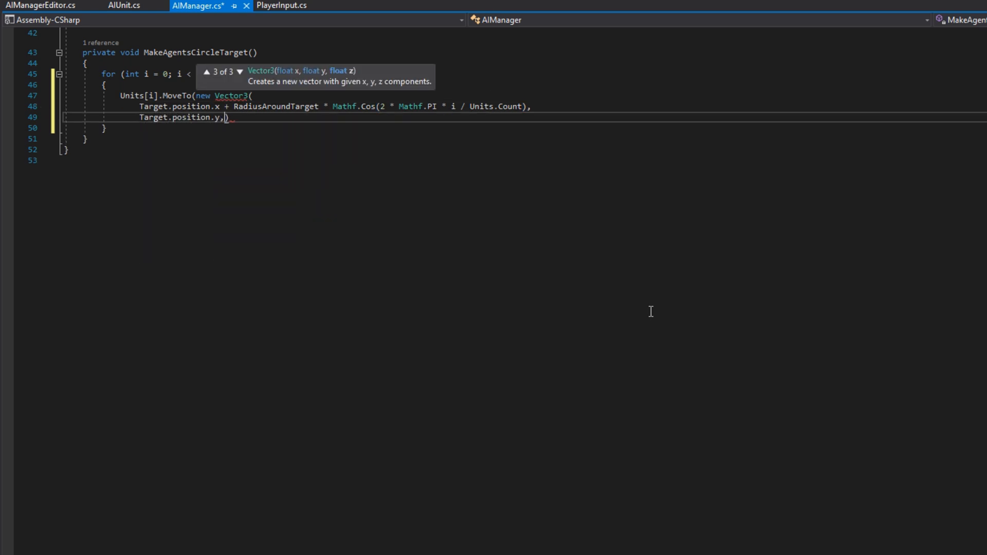
pyautogui.write('Target.position.z + RadiusAroundTarget * Mathf.Sin(2*Mathf.PI *')
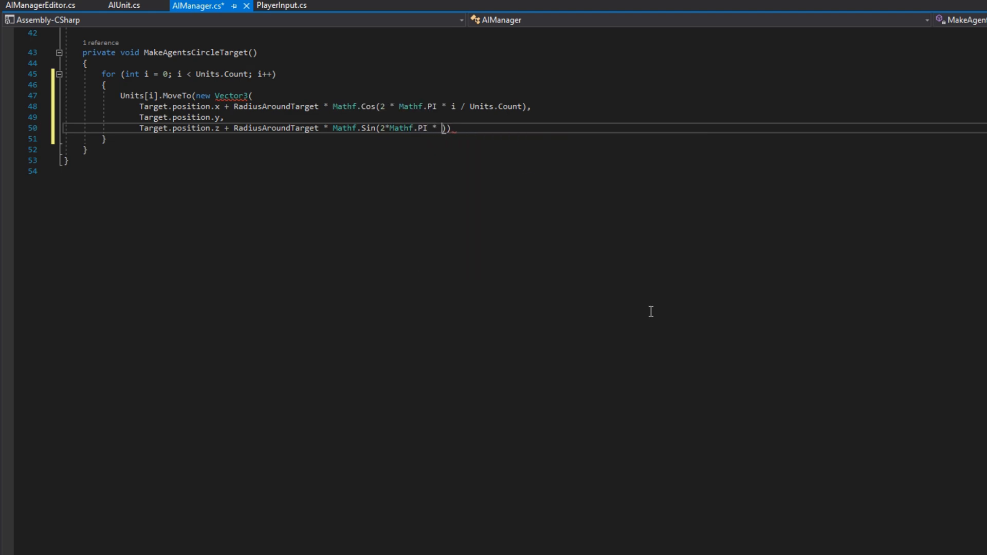
pyautogui.write('i / Units.Count')
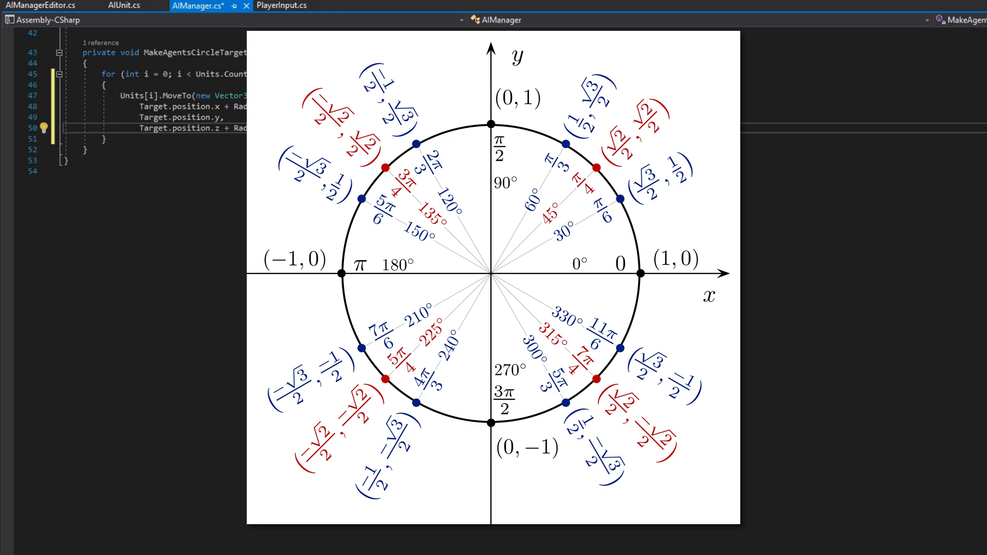
# Complete the Mathf.Sin argument, close the MoveTo call and save AIManager.cs
pyautogui.click(620, 264)
pyautogui.write('});')
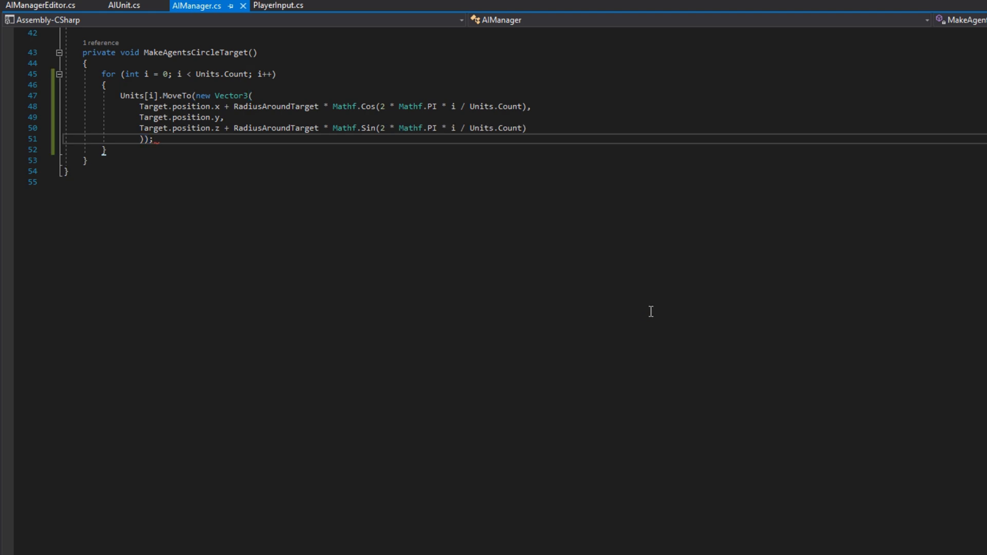
# Give AIUnit RequireComponent(typeof(NavMeshAgent)), DefaultExecutionOrder(1) and a public NavMeshAgent Agent field
pyautogui.click(123, 6)
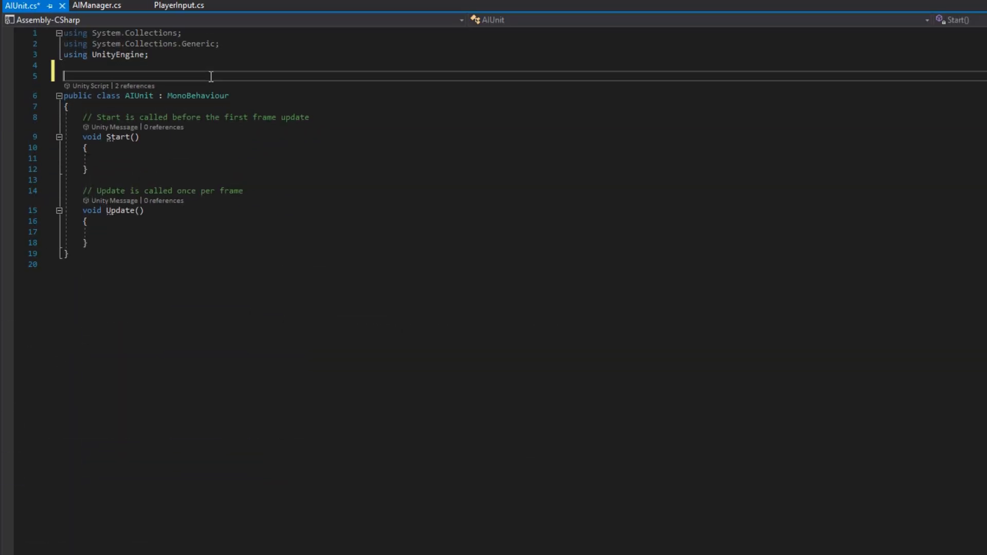
pyautogui.write('[RequireComponent(typeof(Nav))]')
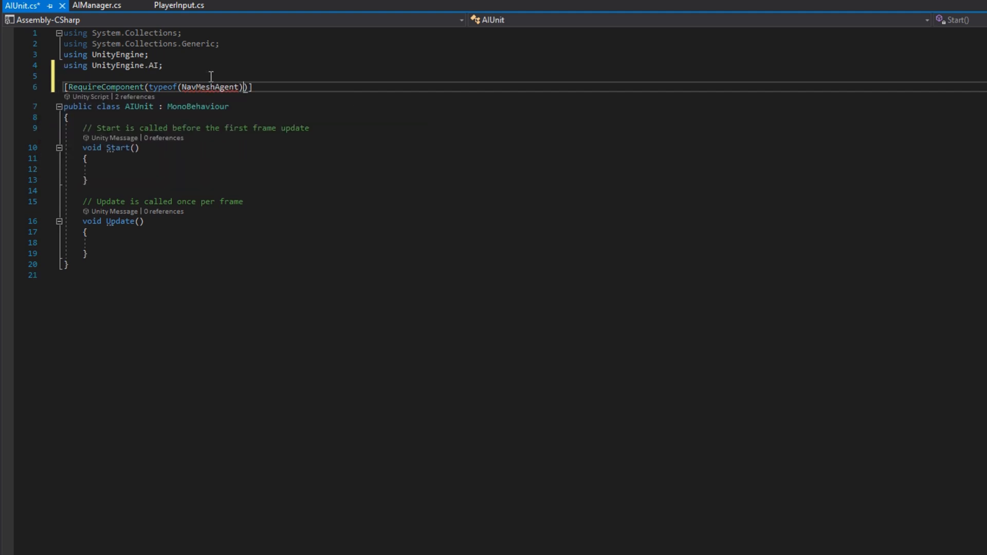
pyautogui.write('[DefaultExecutionOrder(1)]')
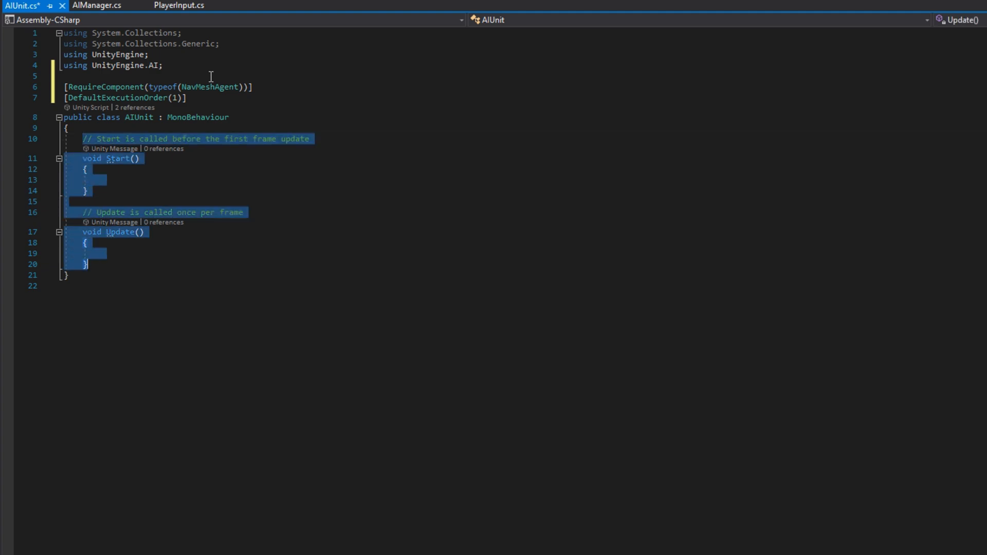
pyautogui.write('public NavMeshAgent Agent;')
pyautogui.write('private void Awake(')
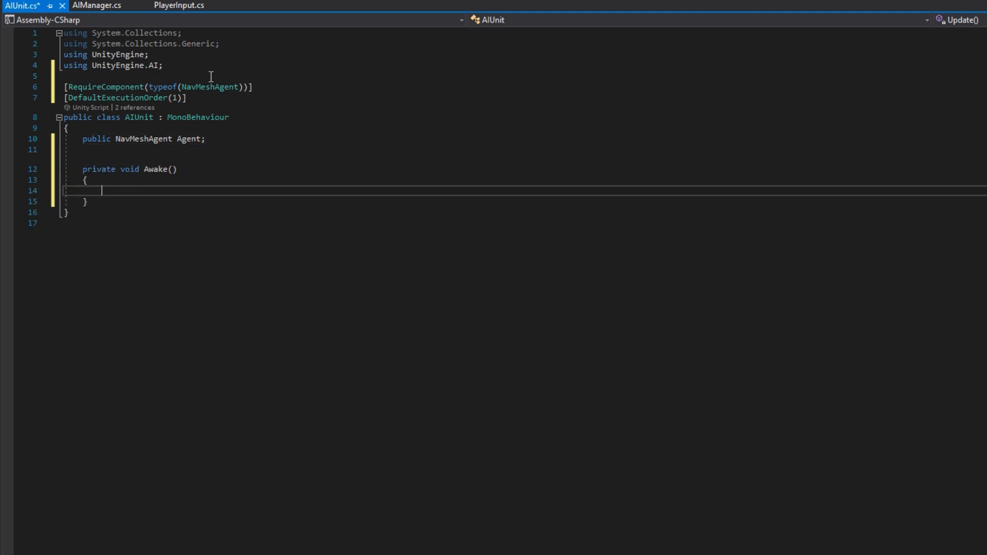
# In Awake, cache GetComponent<NavMeshAgent>() and register with AIManager.Instance.Units.Add(this)
pyautogui.write('Agent = GetComponent')
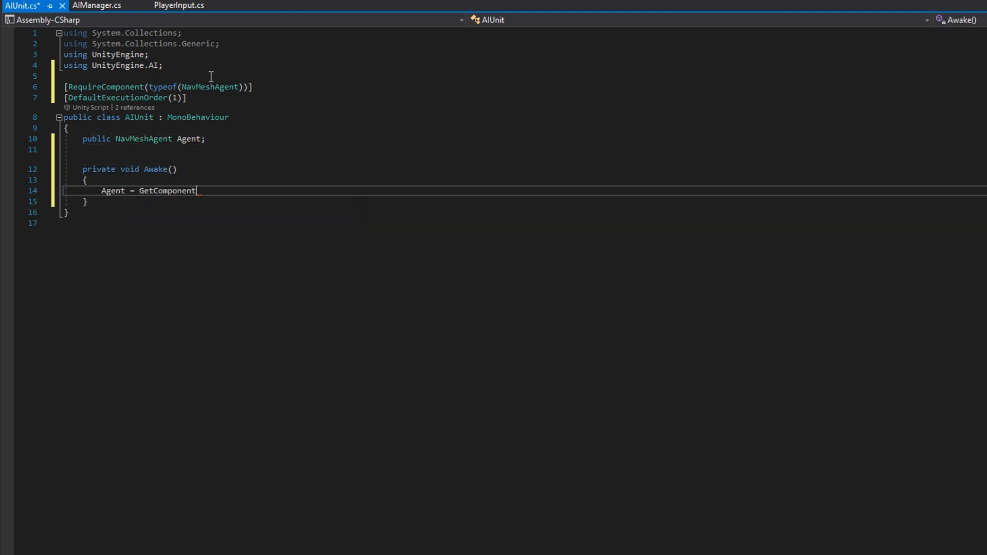
pyautogui.write('<NavMeshAgent>();')
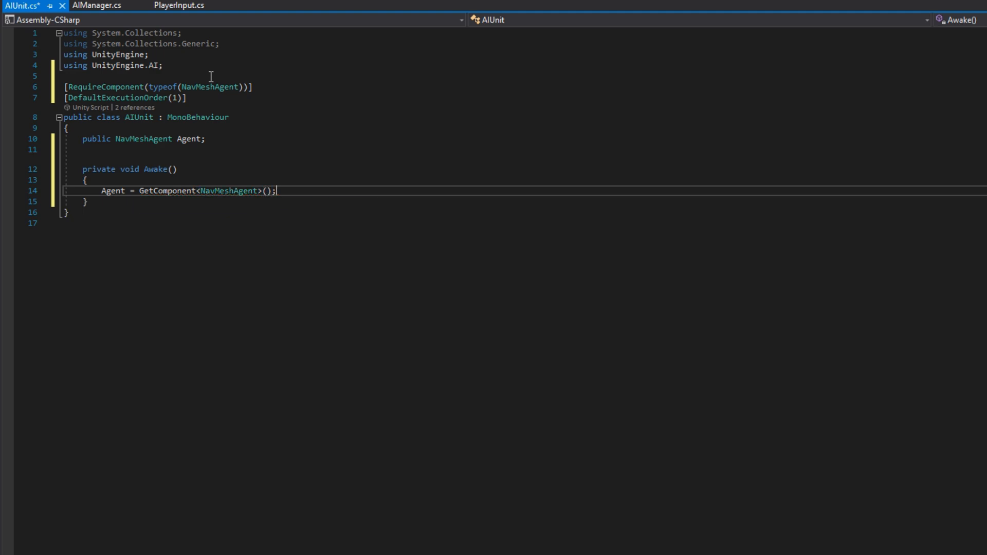
pyautogui.write('AIManager.')
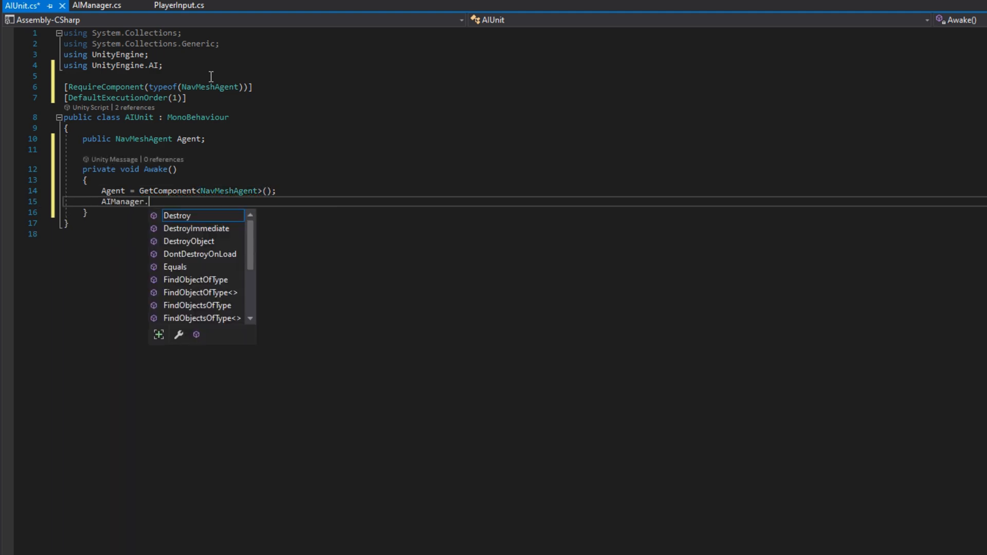
pyautogui.write('Instance.Units.Add(this);')
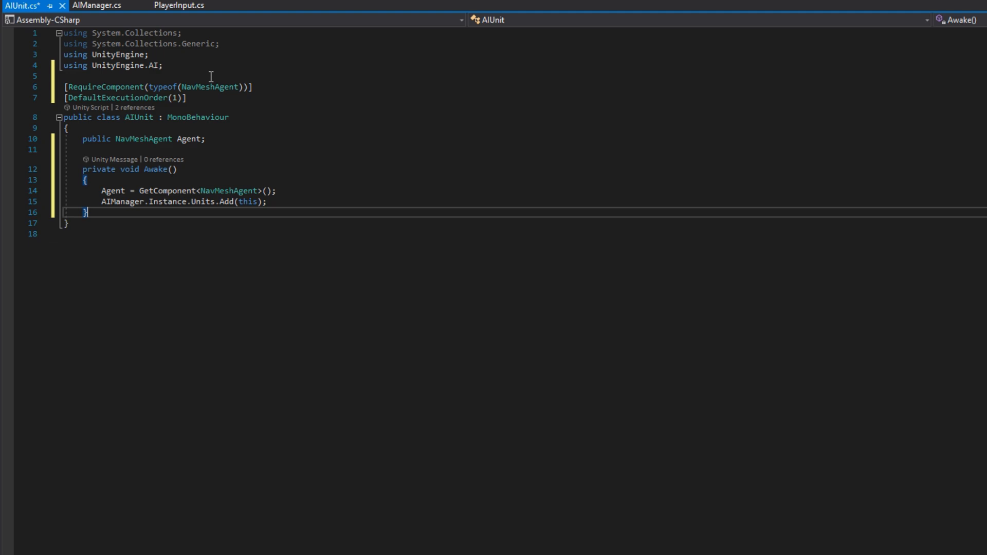
# Add a public MoveTo method that calls Agent.SetDestination(Position)
pyautogui.write('public void MoveTo(Vector3 Position')
pyautogui.write('Agent.SetDestination')
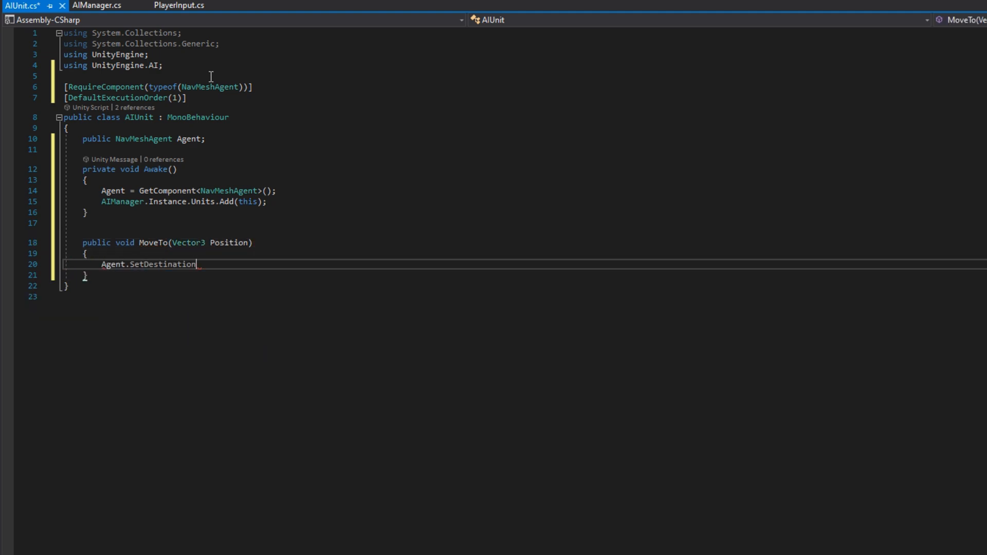
pyautogui.write('(Position);')
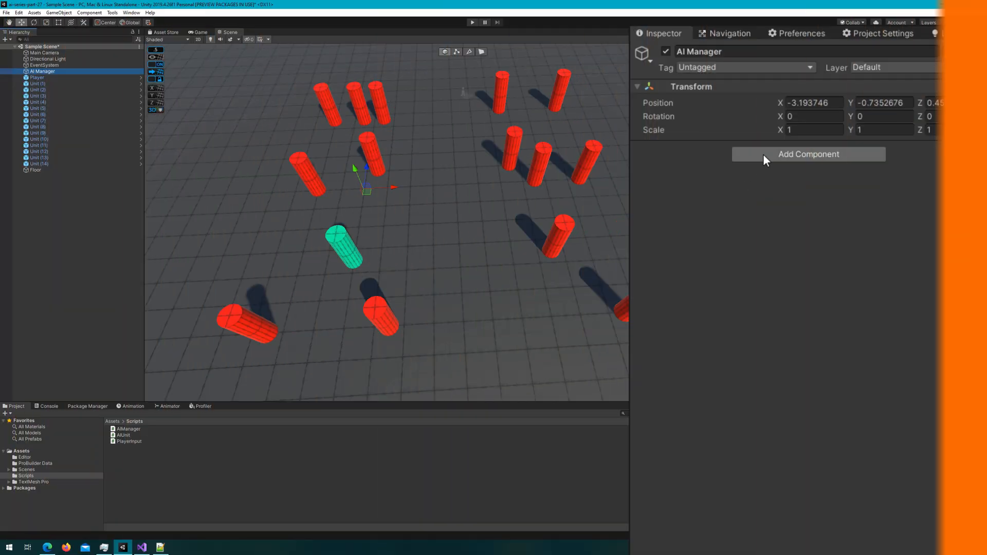
# Set the Main Camera's Player Input Floor Layers to Floor and enter Play mode
pyautogui.click(808, 154)
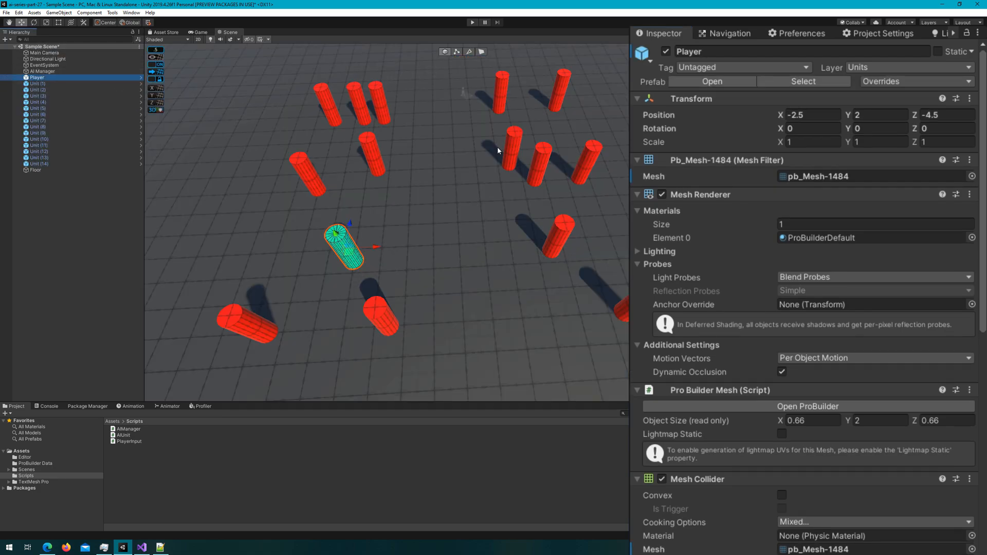
pyautogui.scroll(-3)
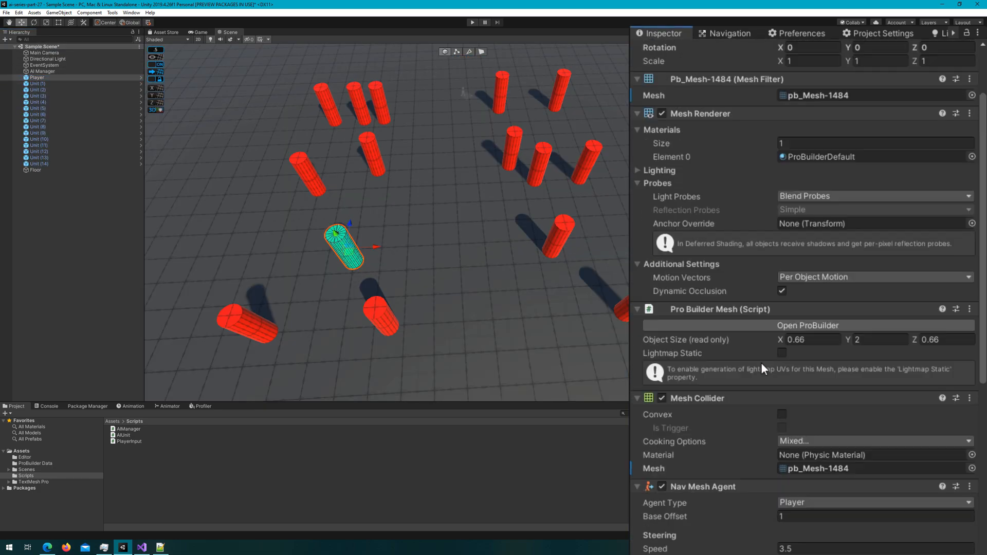
pyautogui.click(44, 53)
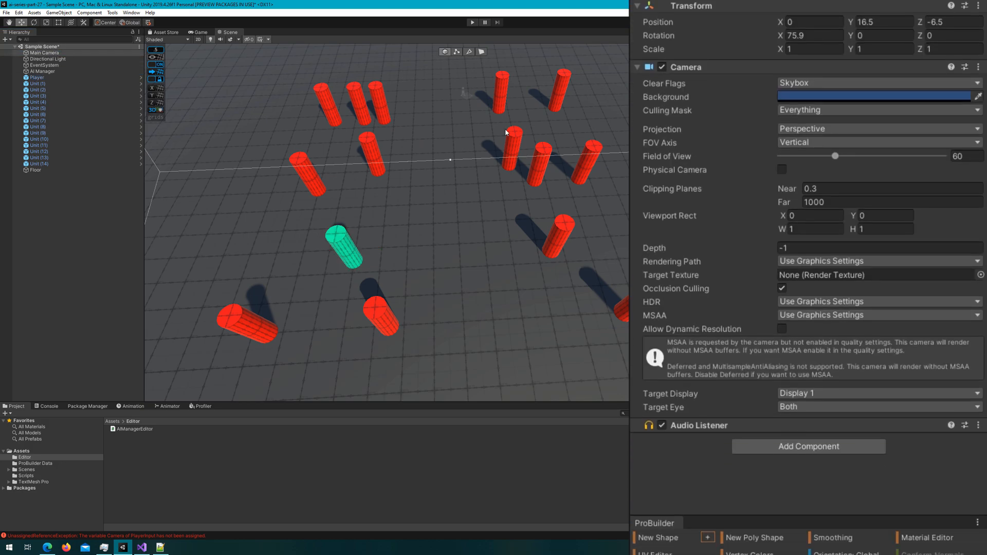
pyautogui.scroll(-3)
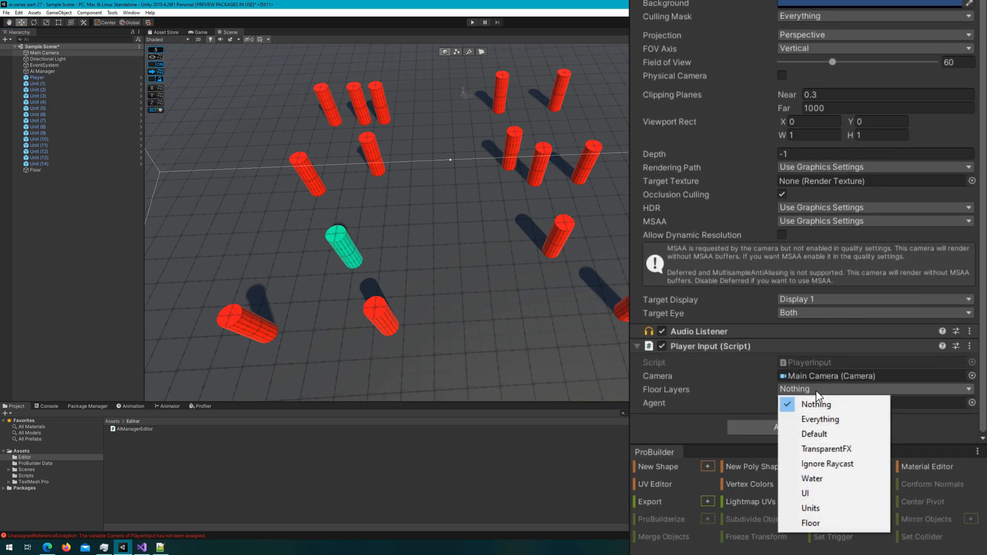
pyautogui.click(810, 524)
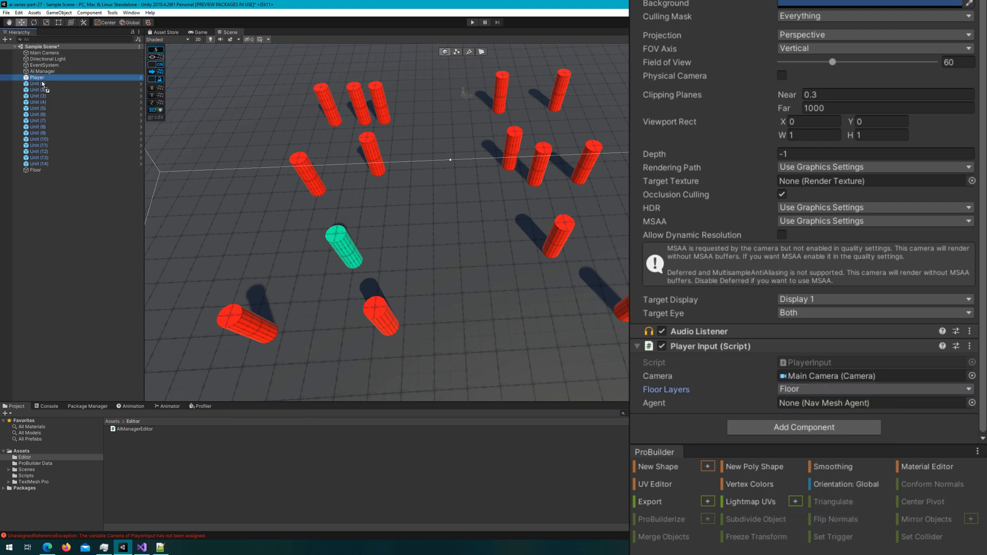
pyautogui.click(472, 23)
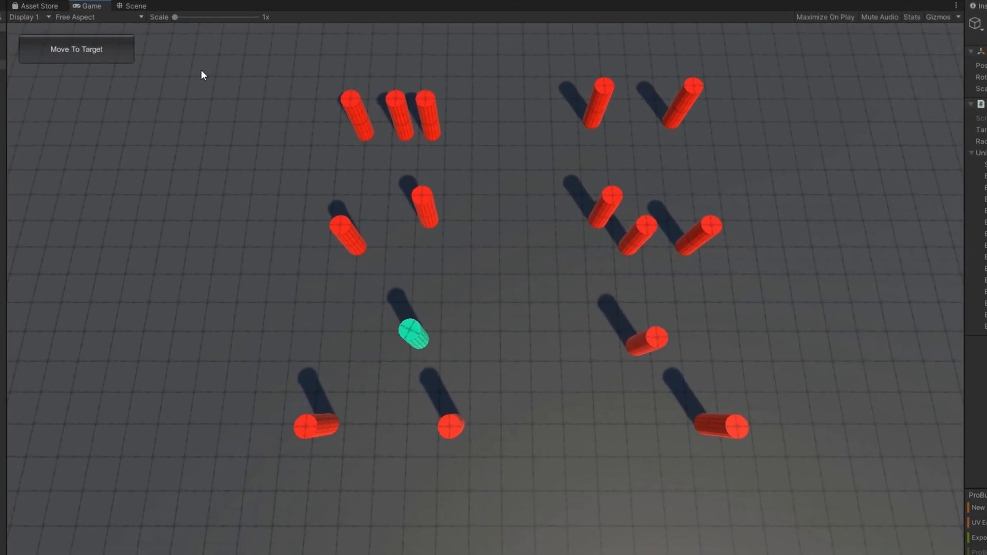
# Send the red units to circle the player repeatedly with Move To Target and bring up the radius setting
pyautogui.click(76, 49)
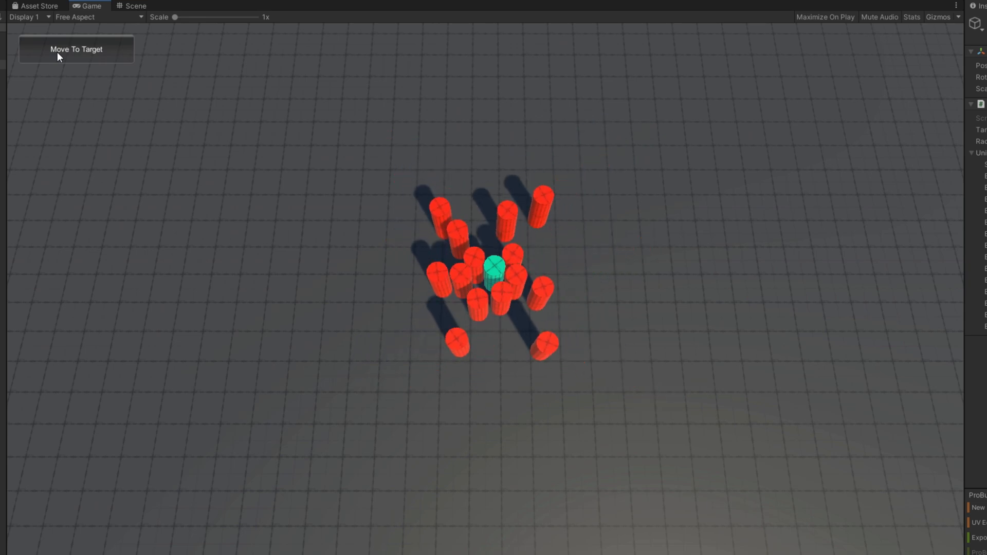
pyautogui.click(76, 49)
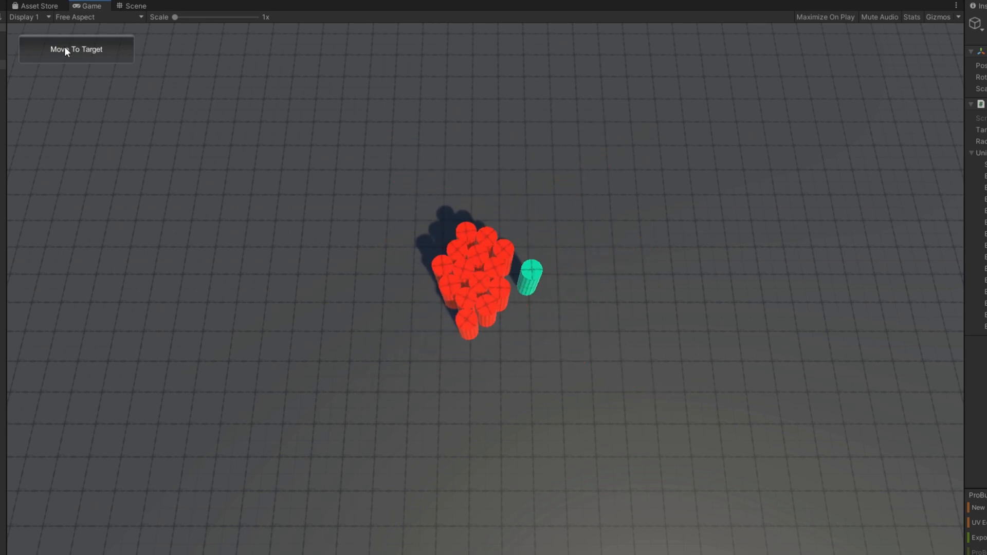
pyautogui.click(134, 7)
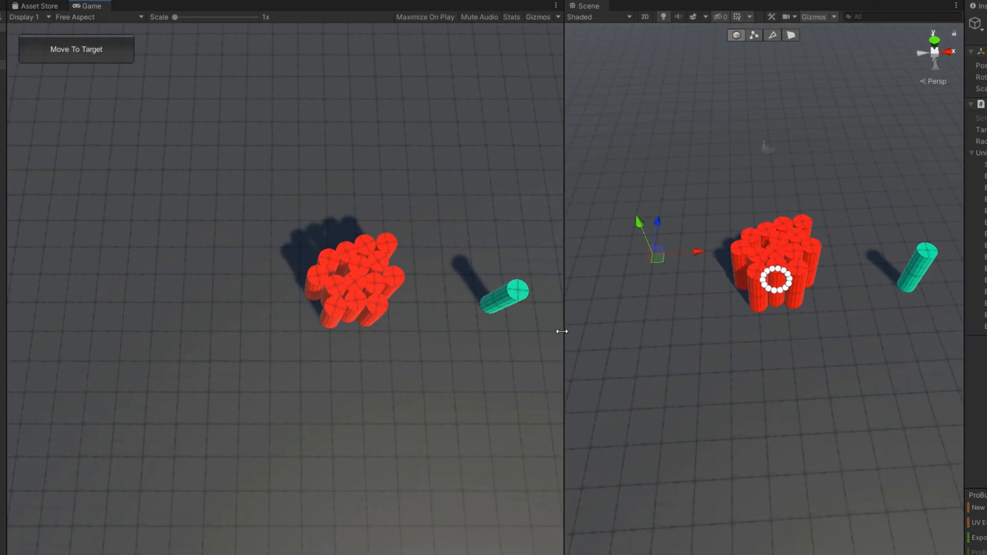
pyautogui.click(76, 49)
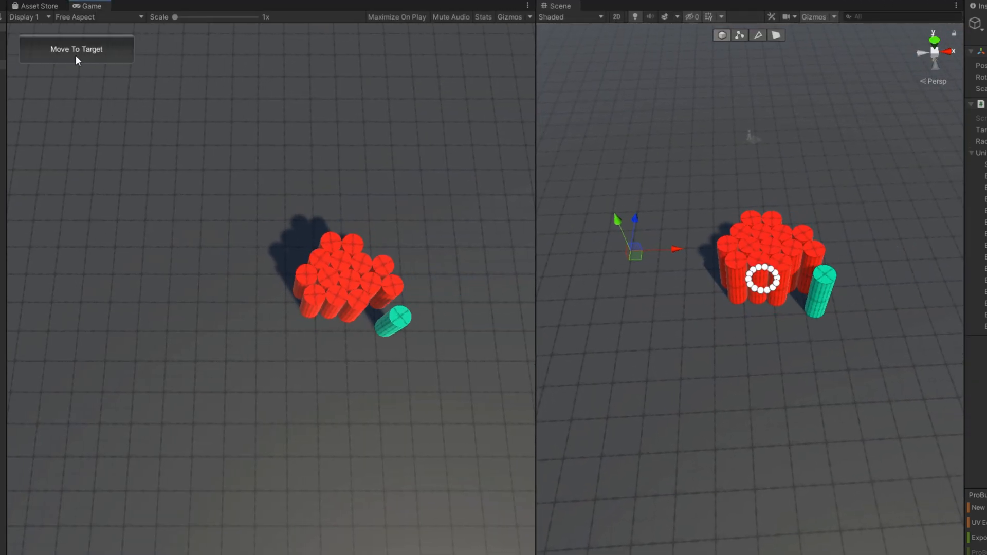
pyautogui.click(76, 49)
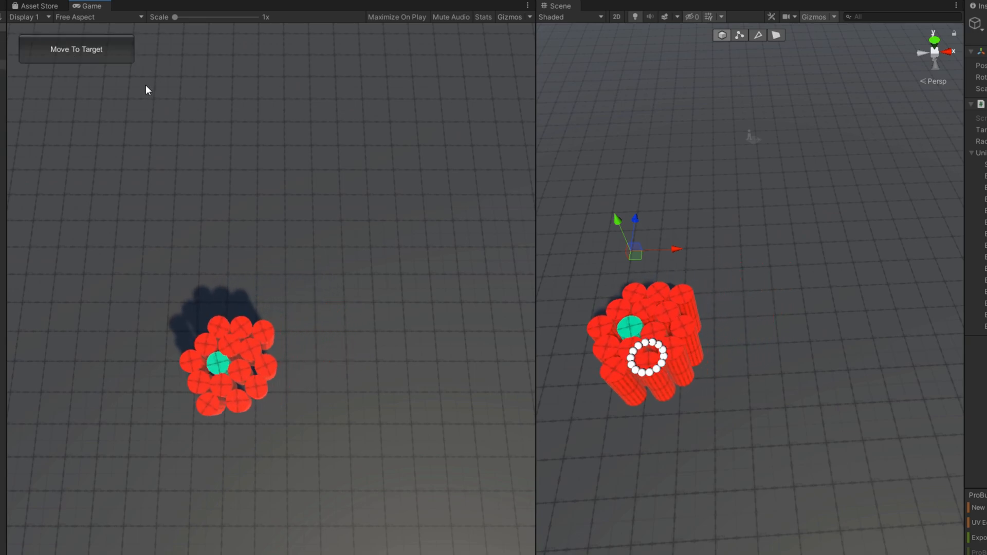
pyautogui.click(75, 50)
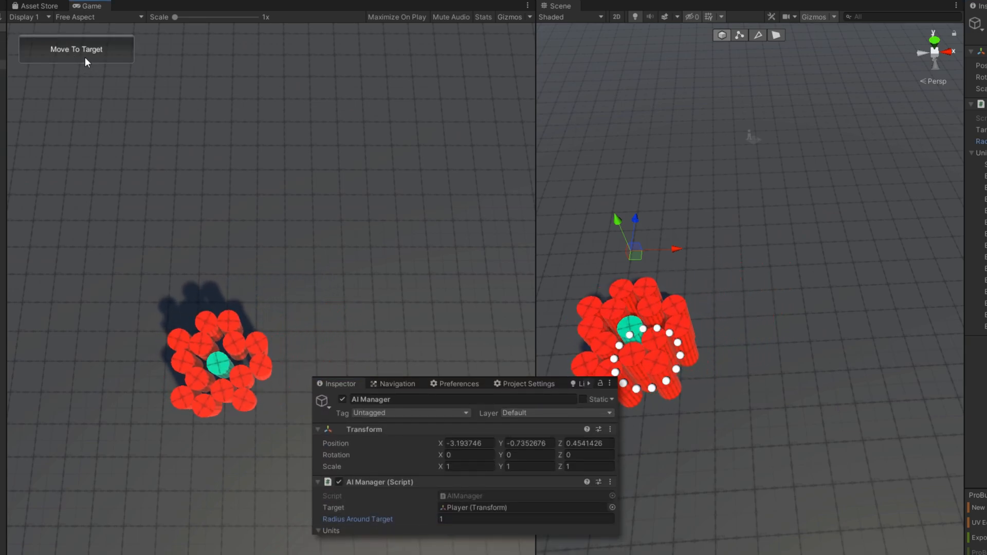
pyautogui.click(76, 49)
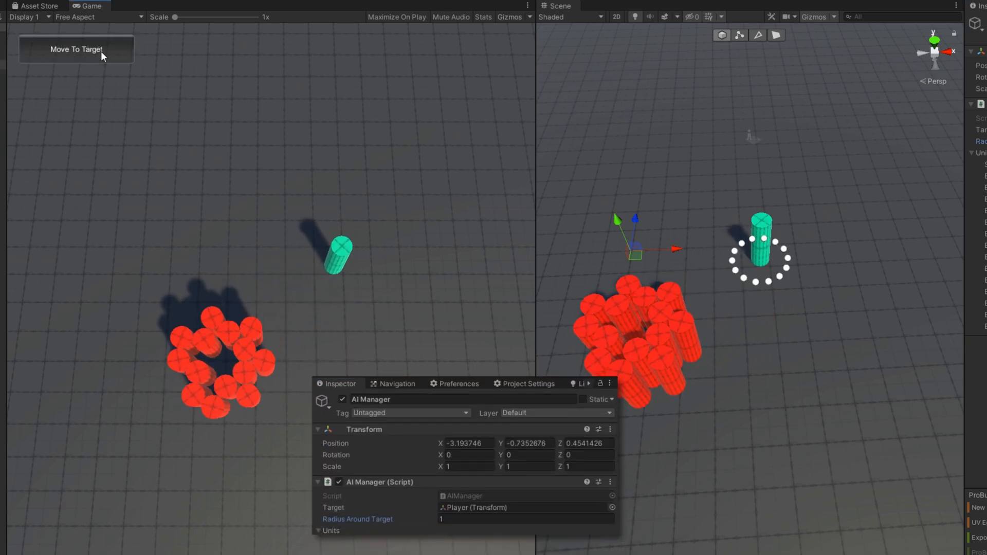
# Move the green player to new spots and have the units re-surround it, ending at radius 0.63
pyautogui.click(75, 49)
pyautogui.write('2.17')
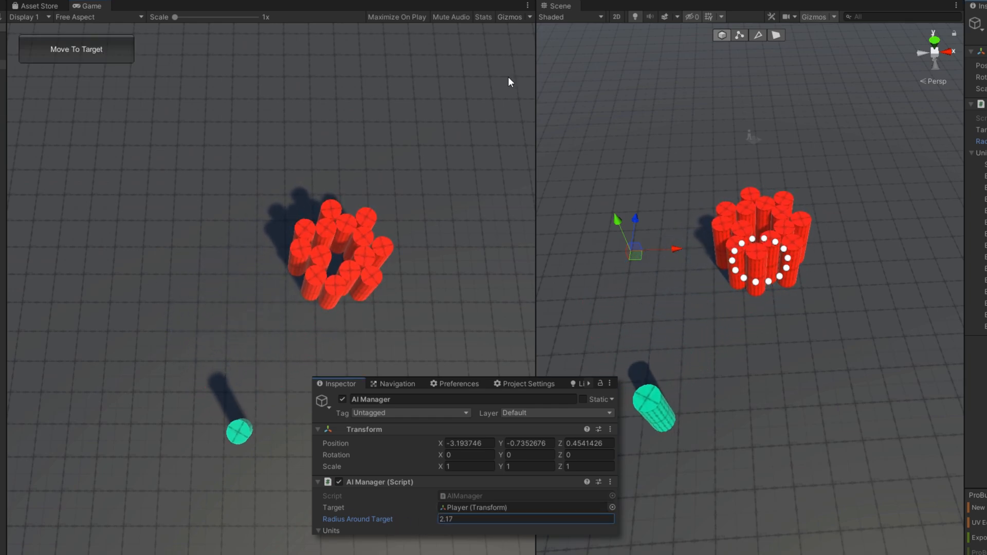
pyautogui.click(76, 50)
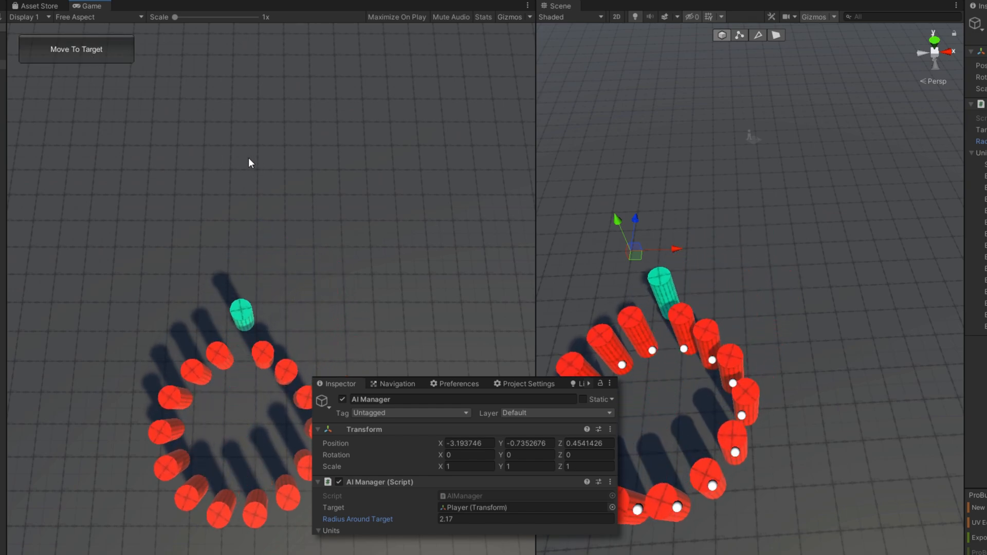
pyautogui.click(76, 50)
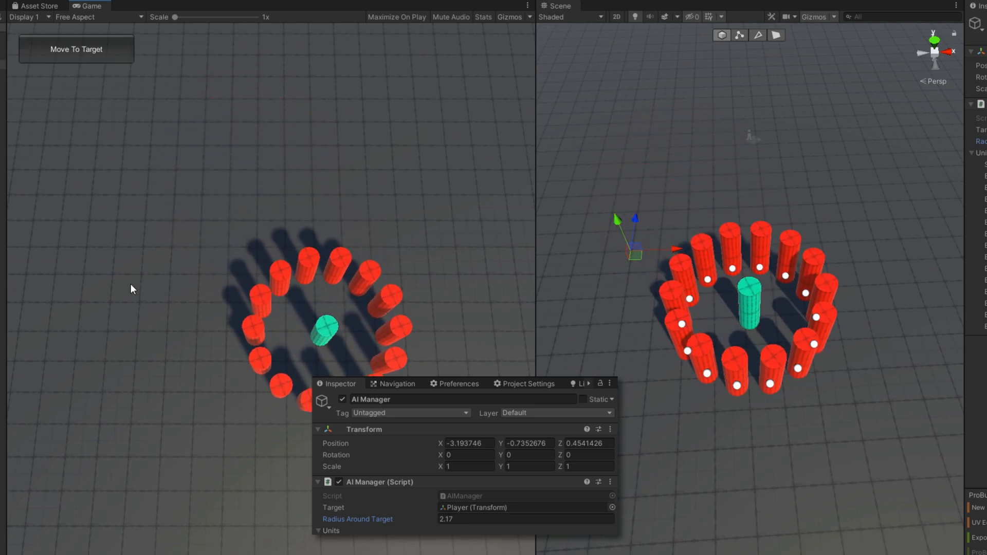
pyautogui.click(76, 49)
pyautogui.write('0.63')
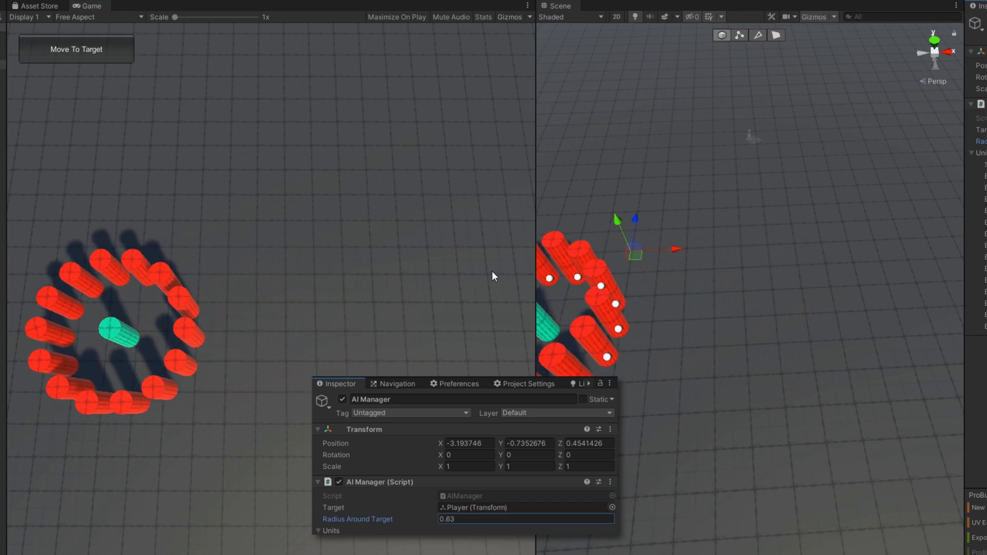
pyautogui.click(75, 49)
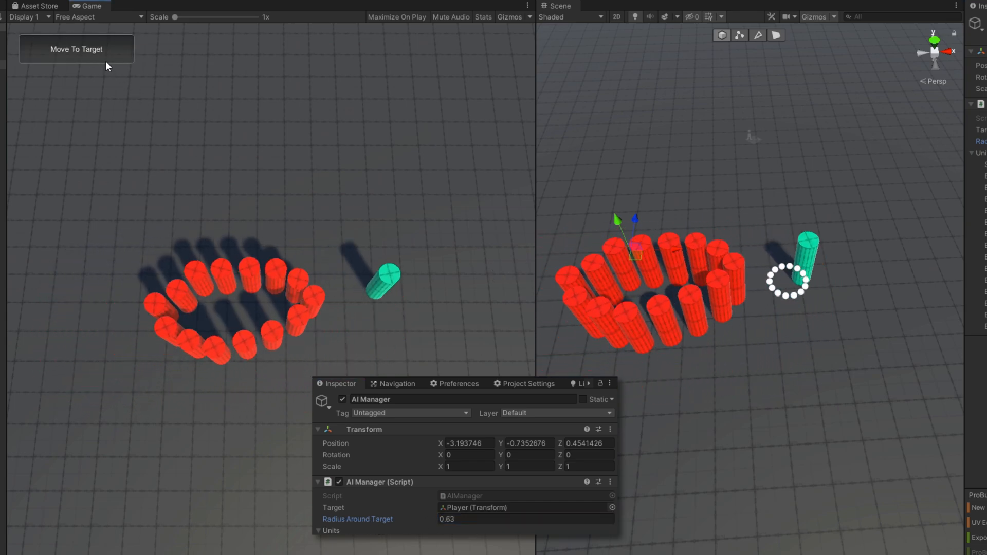
pyautogui.click(75, 49)
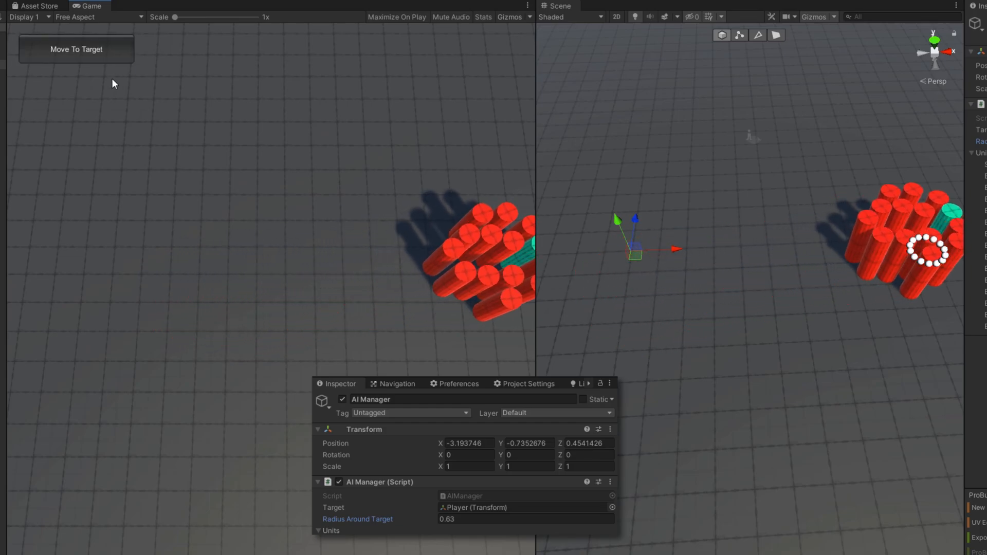
pyautogui.click(76, 50)
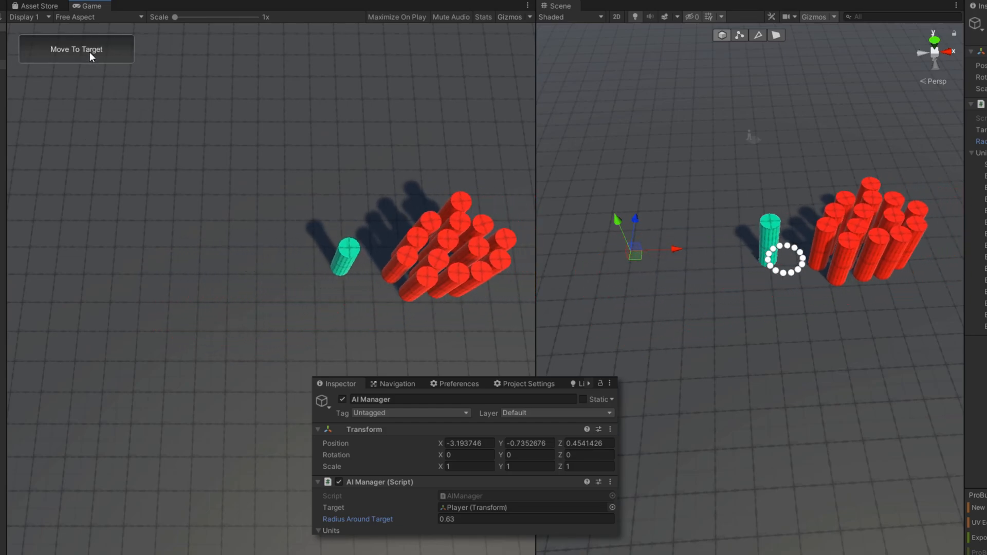
pyautogui.click(75, 49)
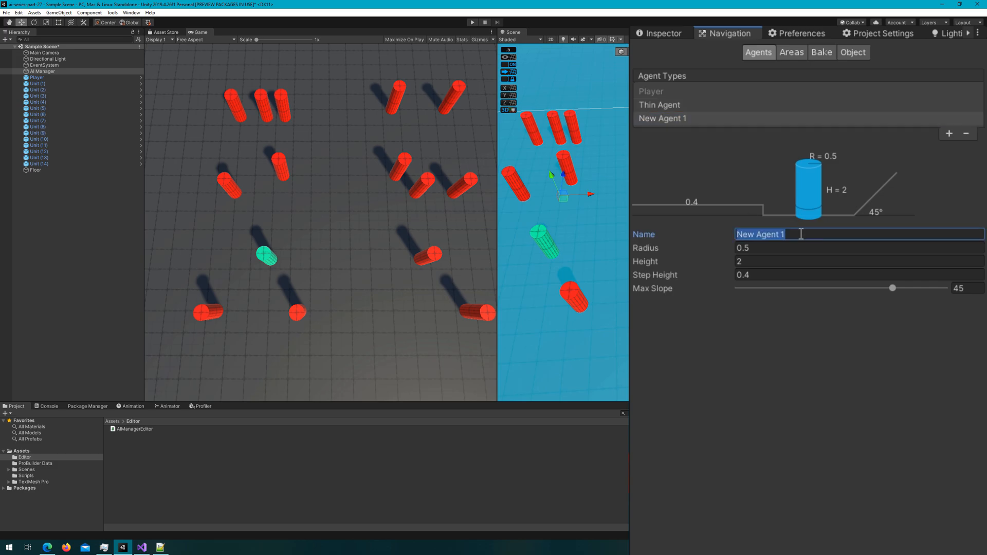
# Name the new agent type Thicc Agent with radius 1, then review Thin Agent at radius 0.25
pyautogui.write('Thicc Agent')
pyautogui.click(859, 248)
pyautogui.write('1')
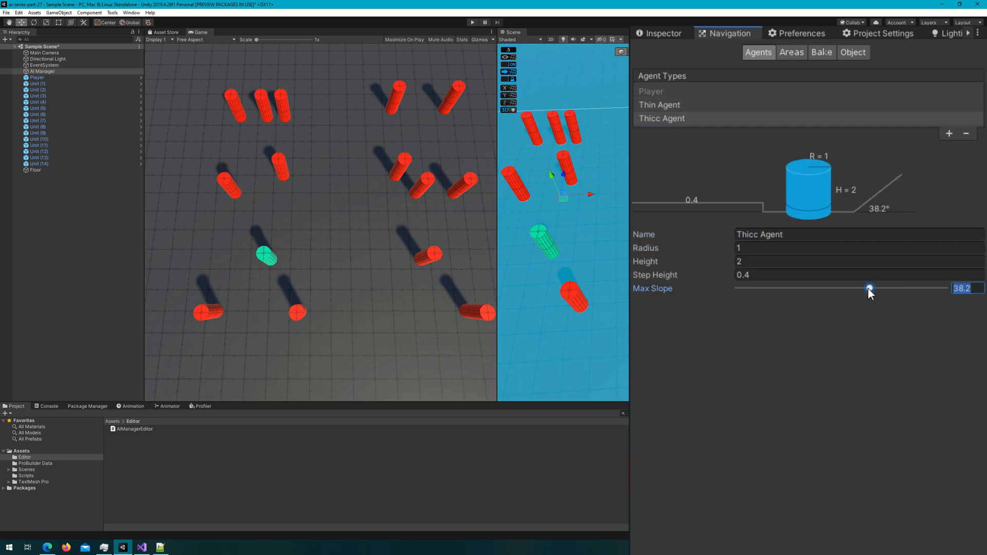
pyautogui.click(659, 104)
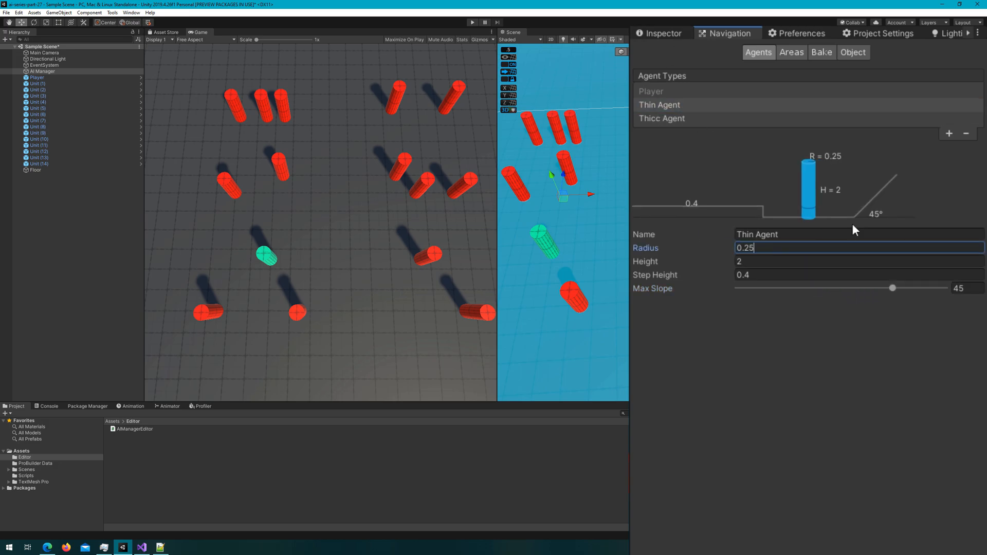
pyautogui.click(39, 84)
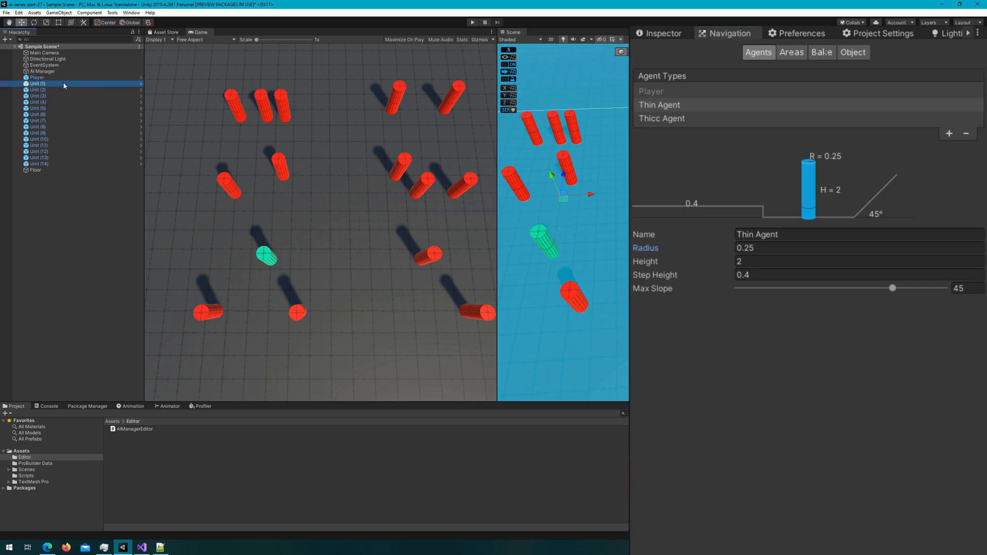
# Assign agent types to selected units, widen some to Scale X 1.5, and set Player-type avoidance priority 51
pyautogui.click(37, 102)
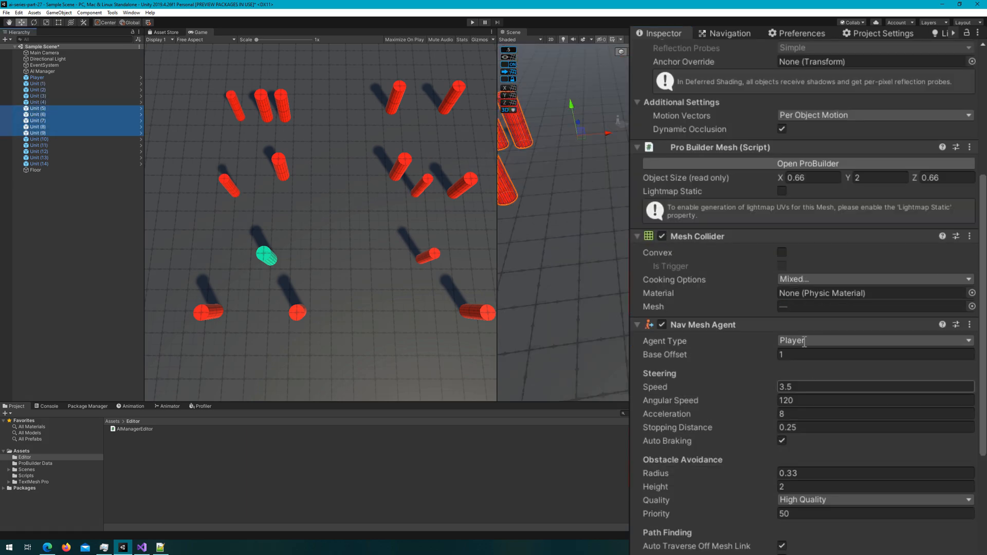
pyautogui.click(873, 340)
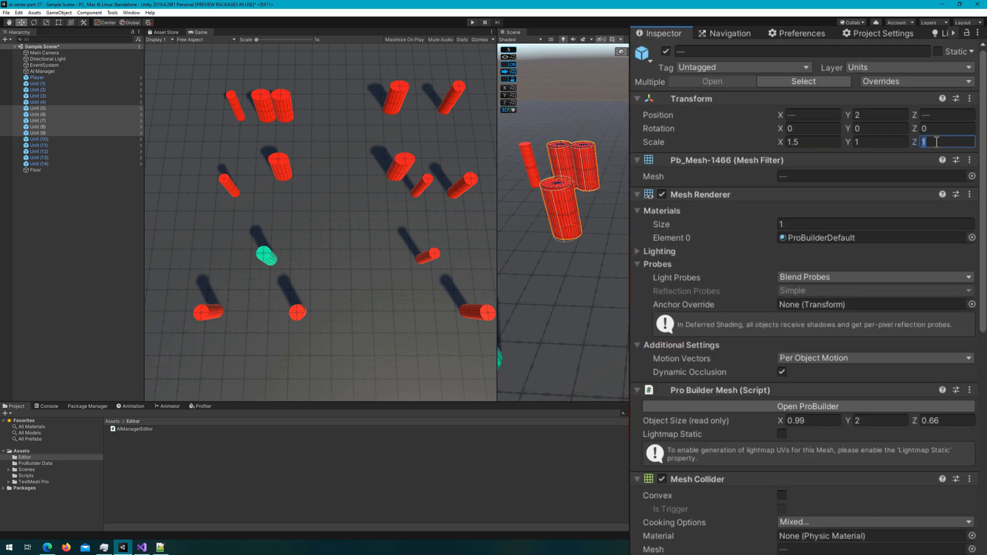
pyautogui.scroll(-3)
pyautogui.write('51')
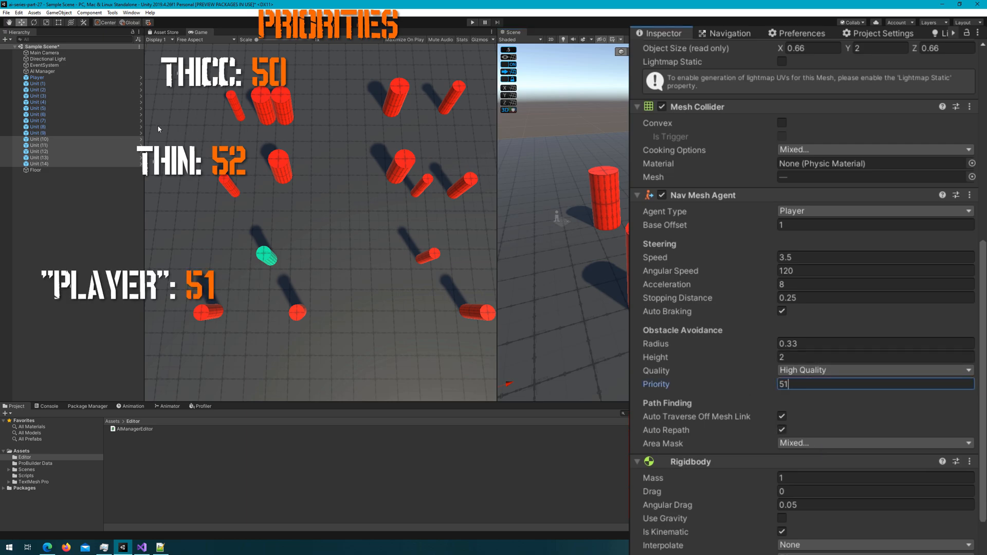
pyautogui.click(37, 84)
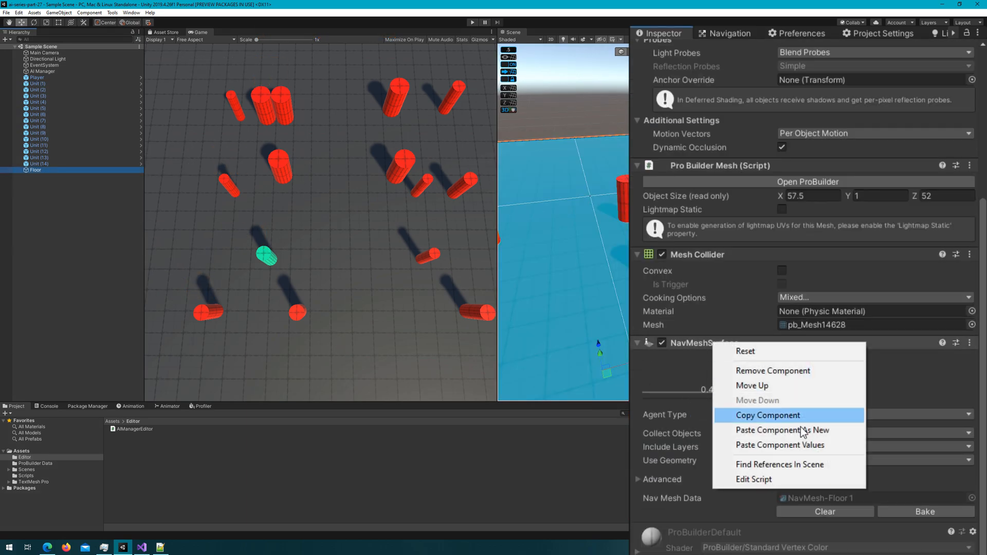
# Paste extra NavMeshSurfaces on Floor for Thin and Thicc Agent, bake them, and run the scene
pyautogui.click(781, 430)
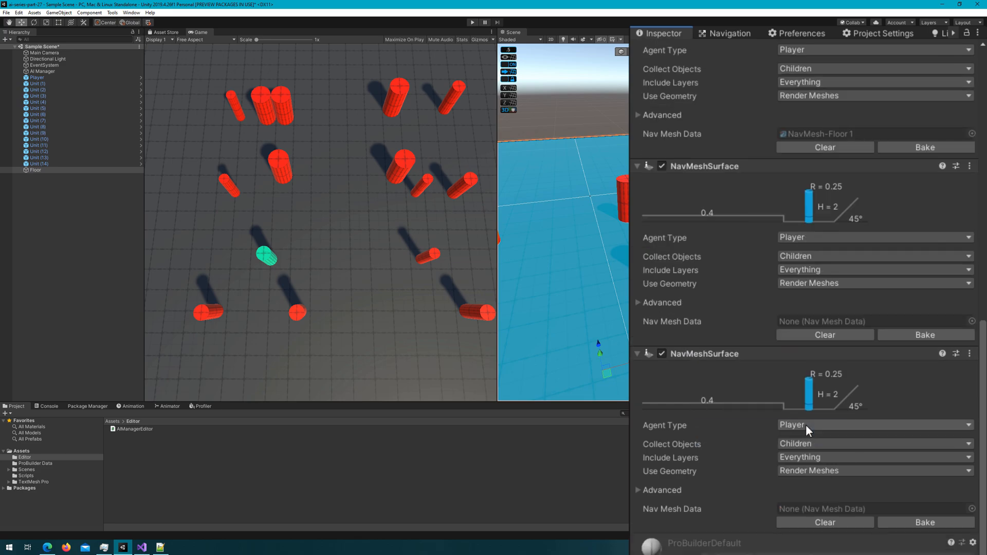
pyautogui.click(925, 334)
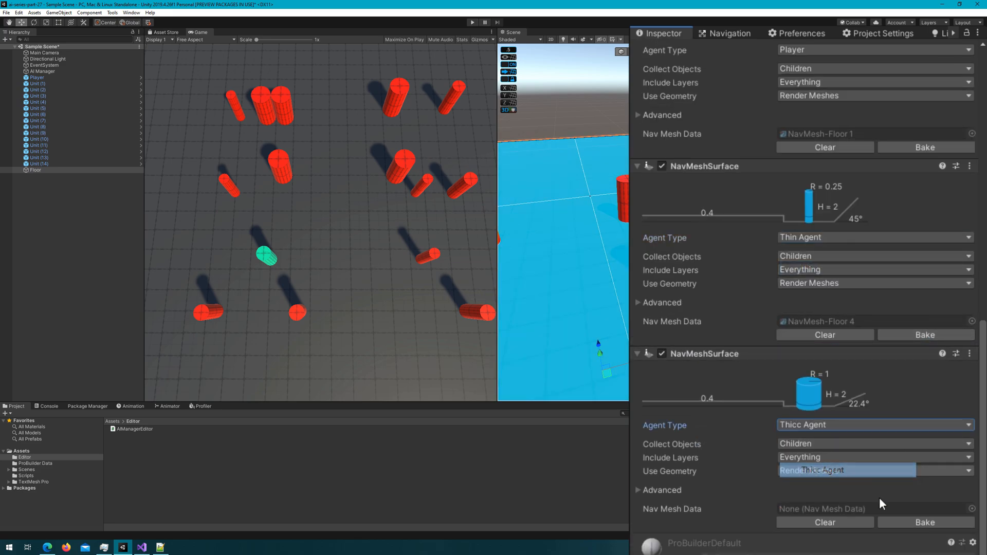
pyautogui.click(472, 22)
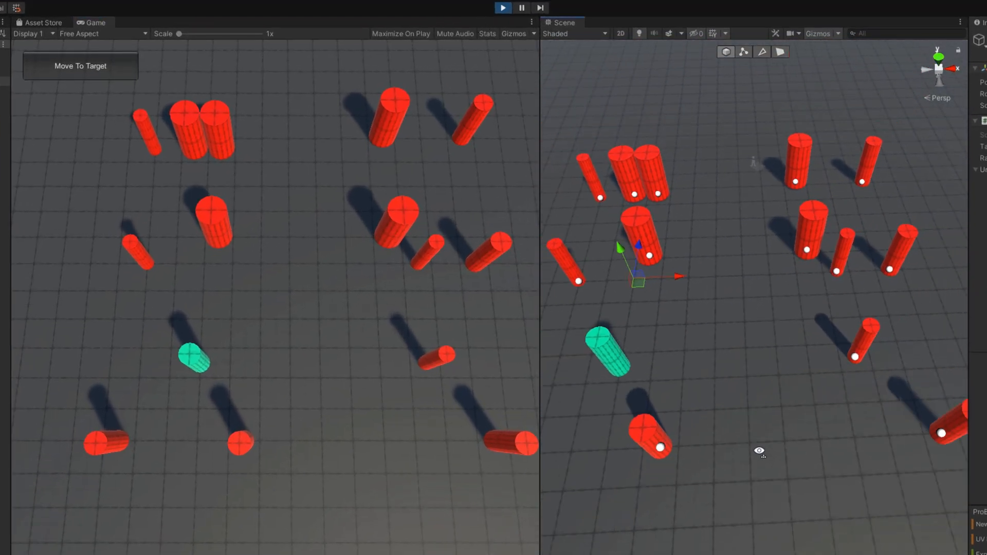
# Move the green player around and send the mixed-size red units to circle it at radius 1.48
pyautogui.click(80, 65)
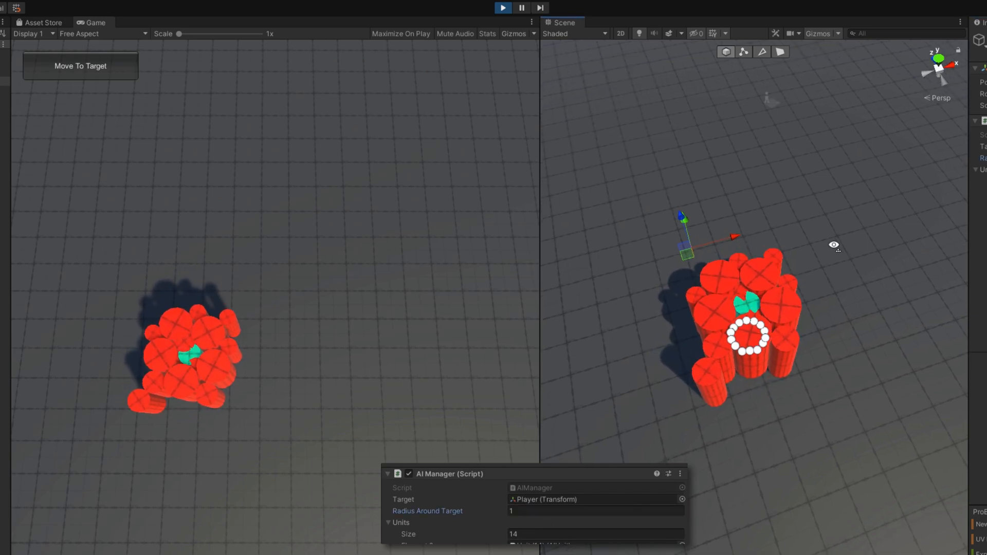
pyautogui.click(81, 66)
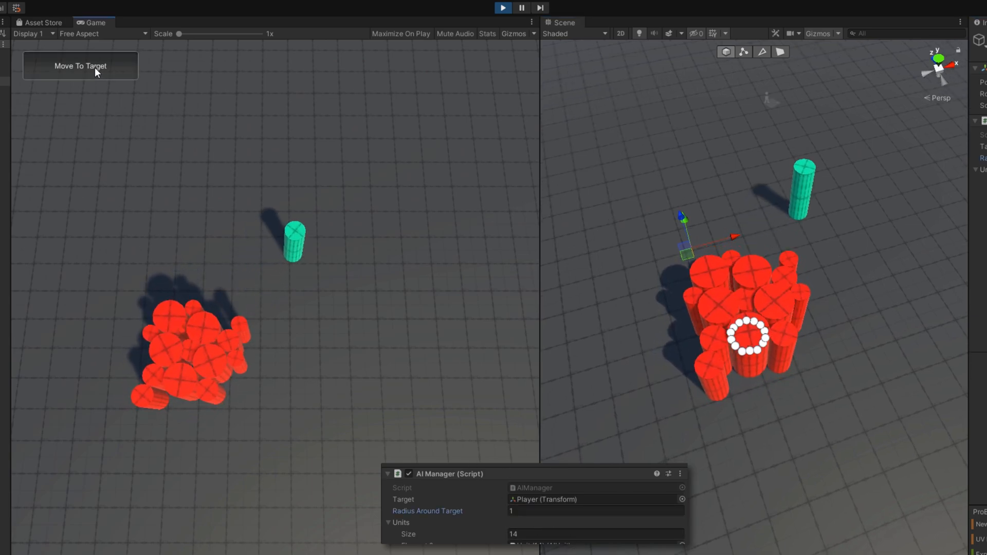
pyautogui.click(79, 66)
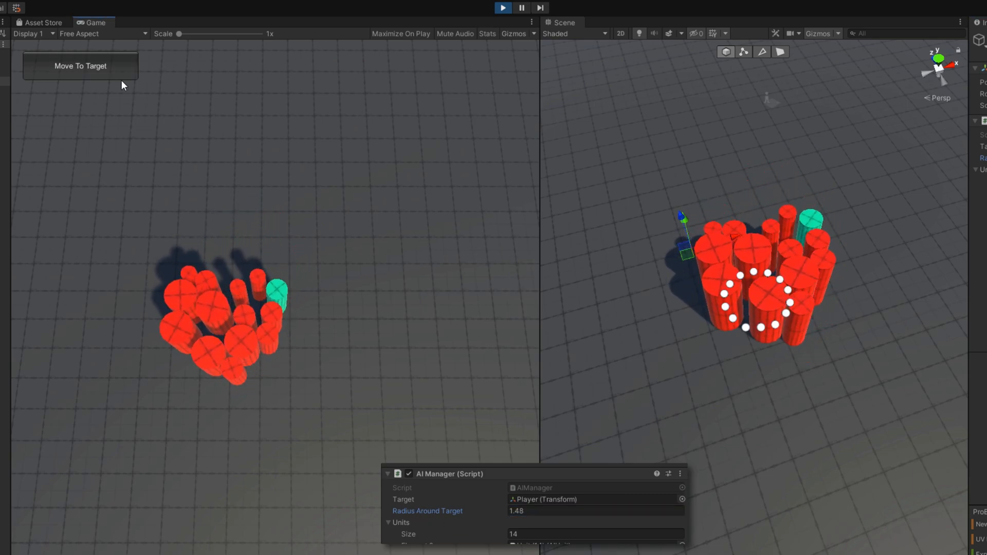
pyautogui.click(80, 65)
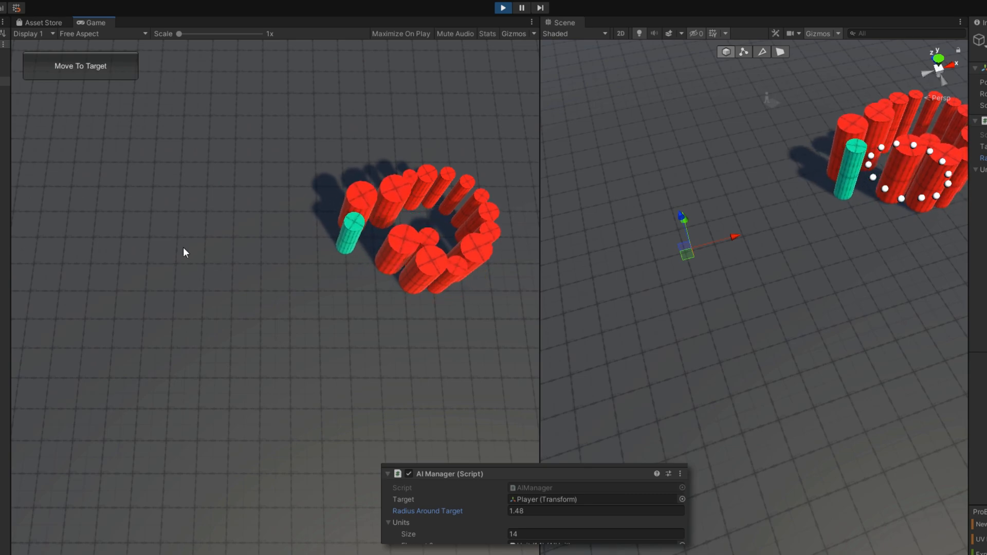
pyautogui.click(80, 65)
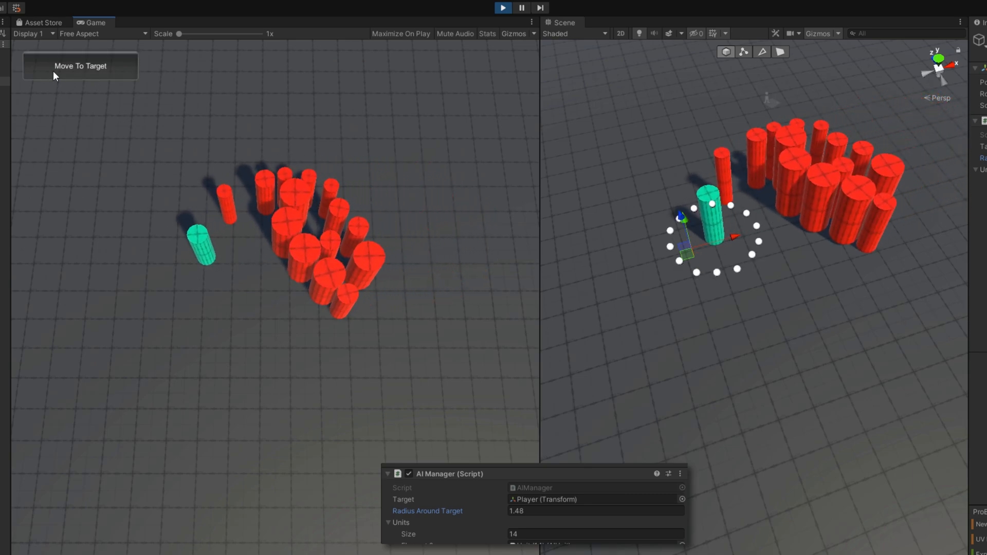
pyautogui.click(80, 65)
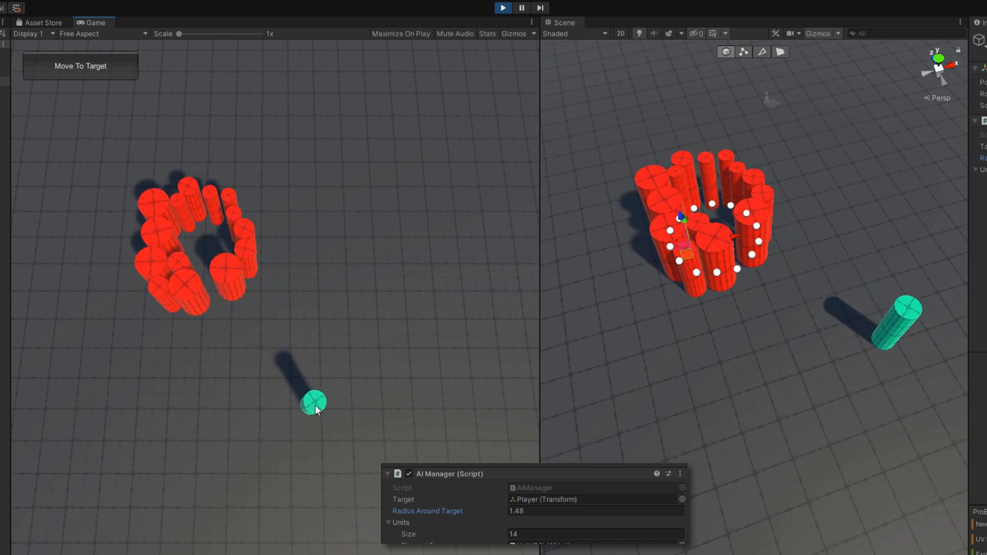
pyautogui.click(80, 65)
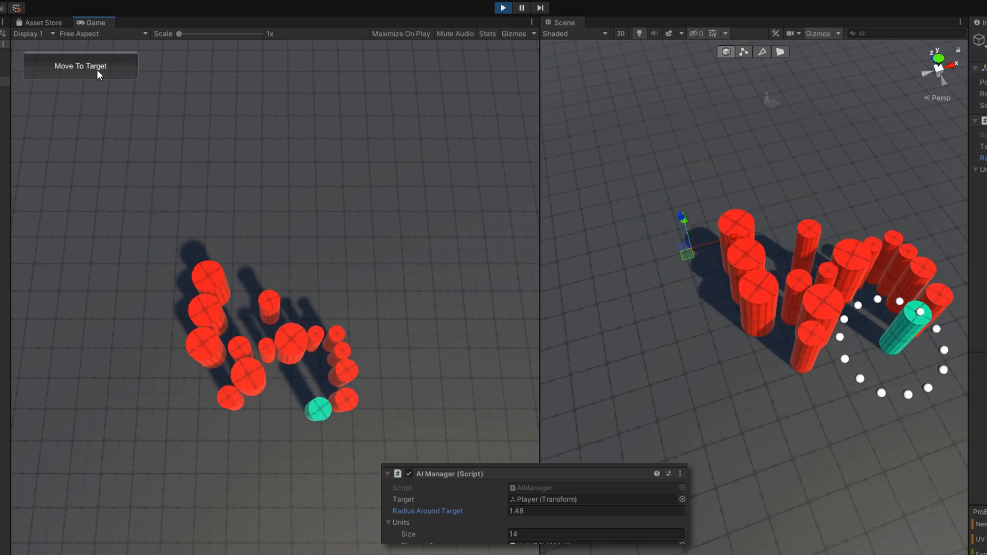